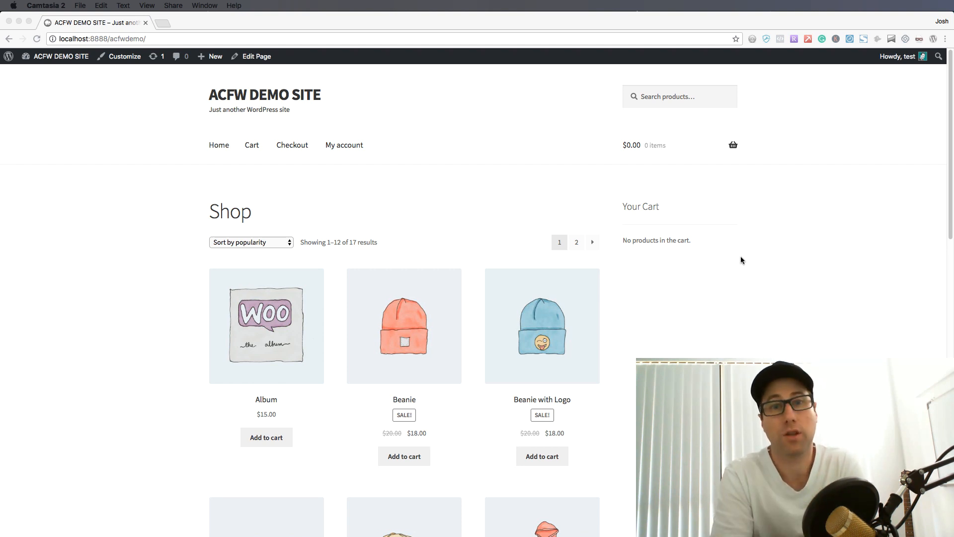
mouse_move(305, 266)
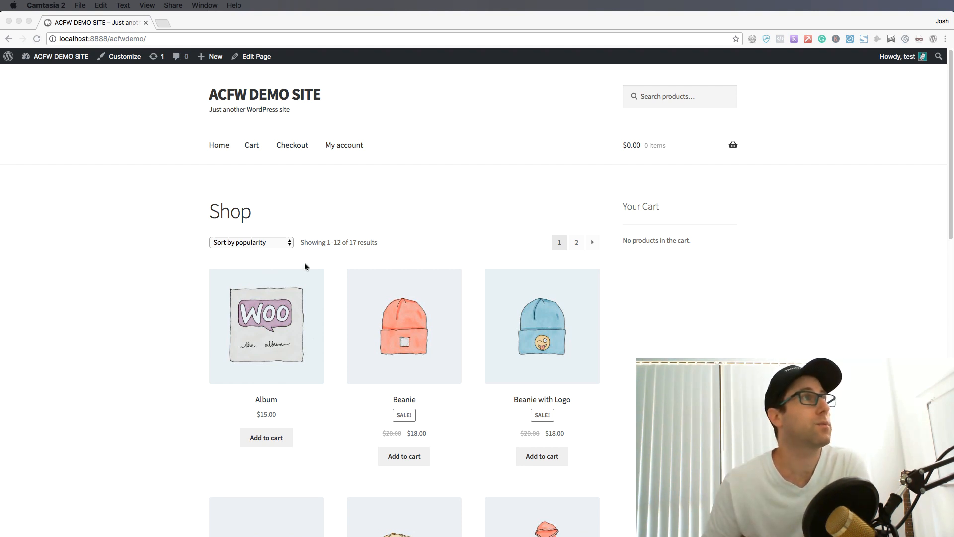
mouse_move(288, 262)
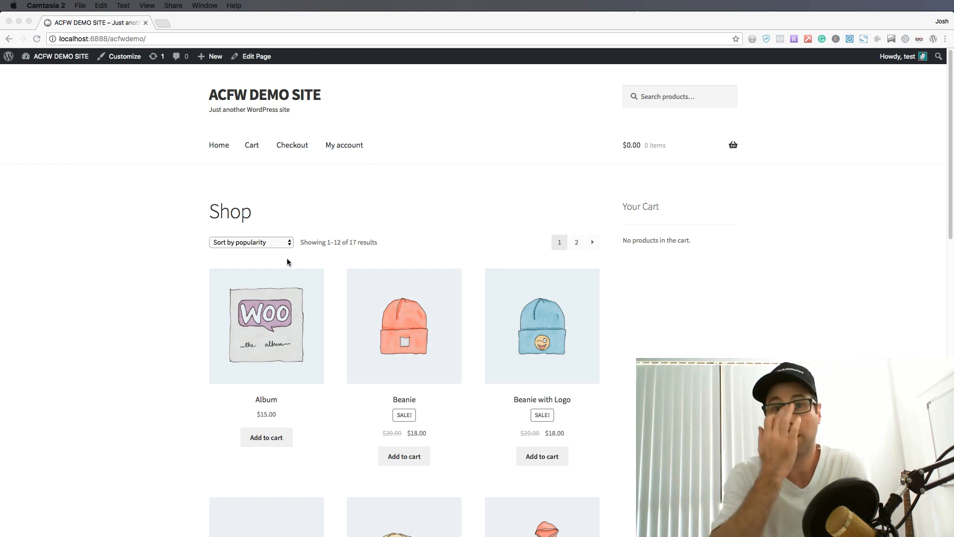
mouse_move(168, 190)
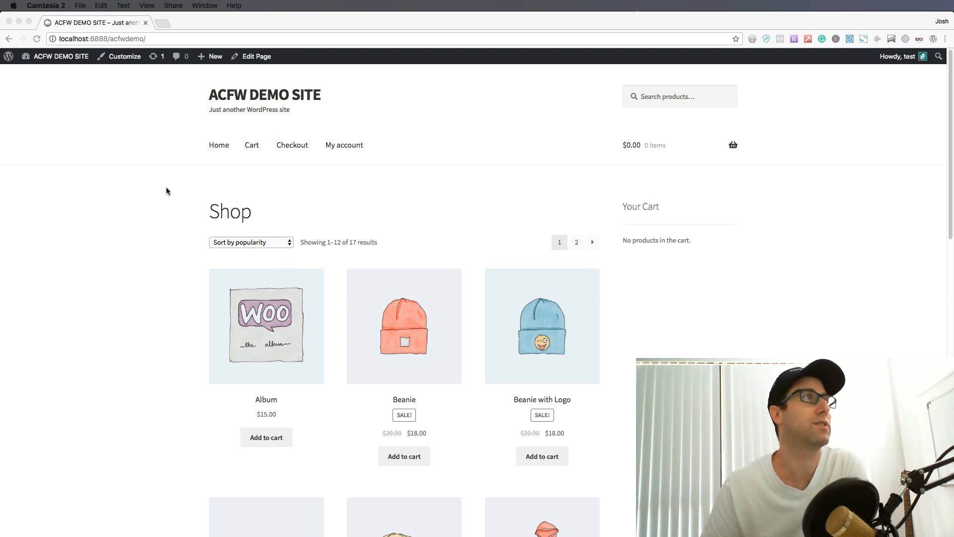
- Scroll up and down the Shop page to review the product catalogue
scroll(down, 3)
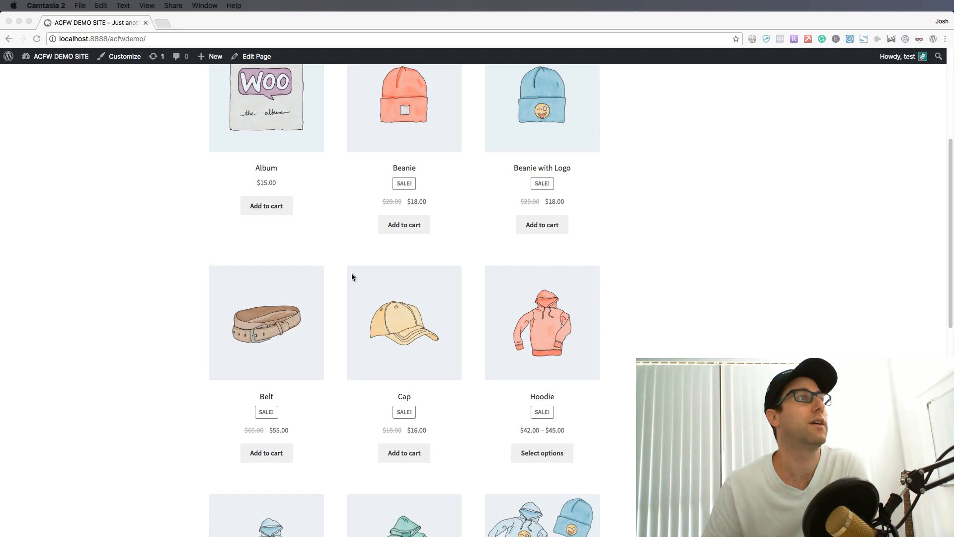
scroll(down, 3)
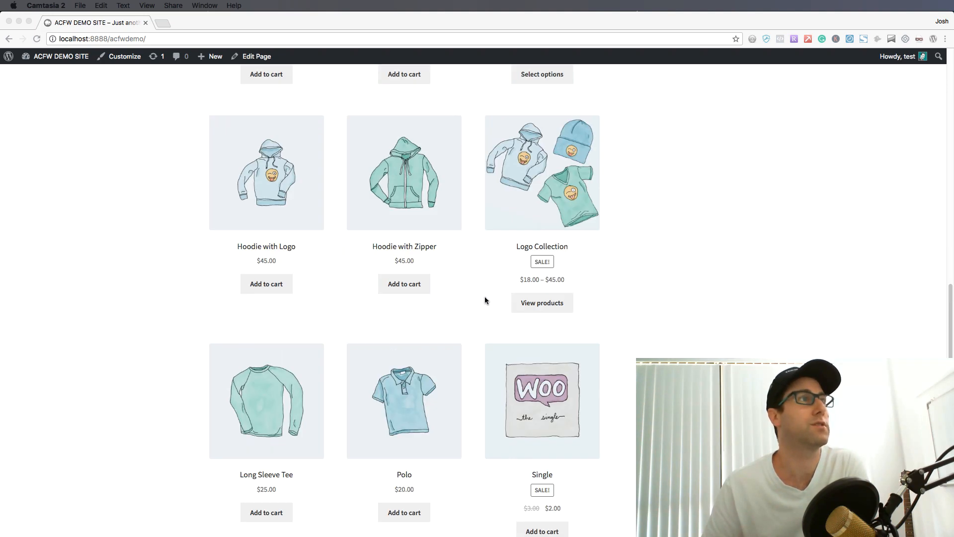
scroll(up, 3)
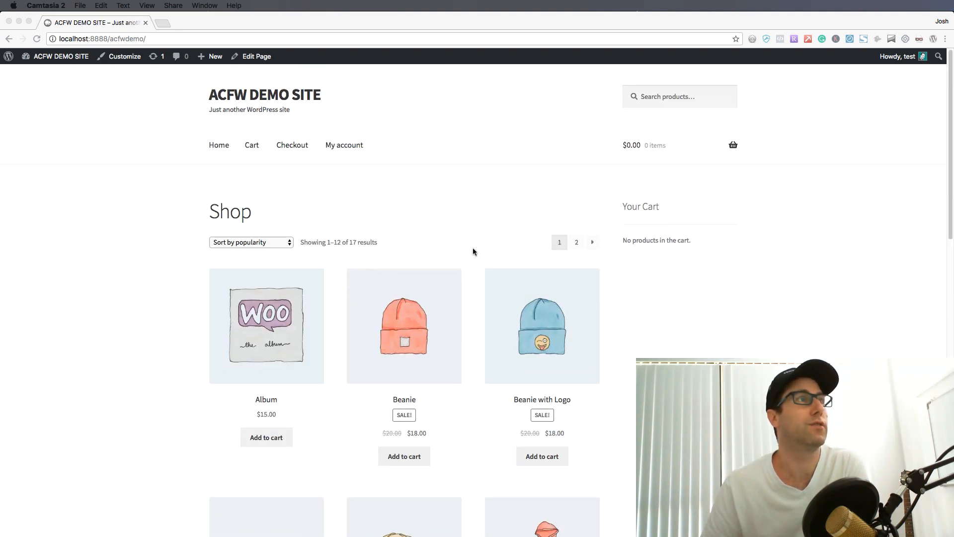
scroll(down, 3)
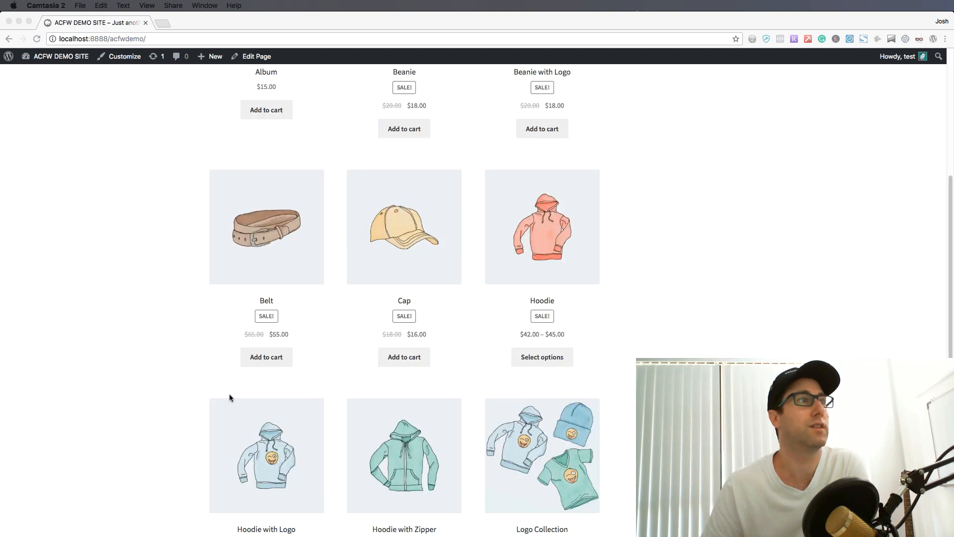
mouse_move(474, 420)
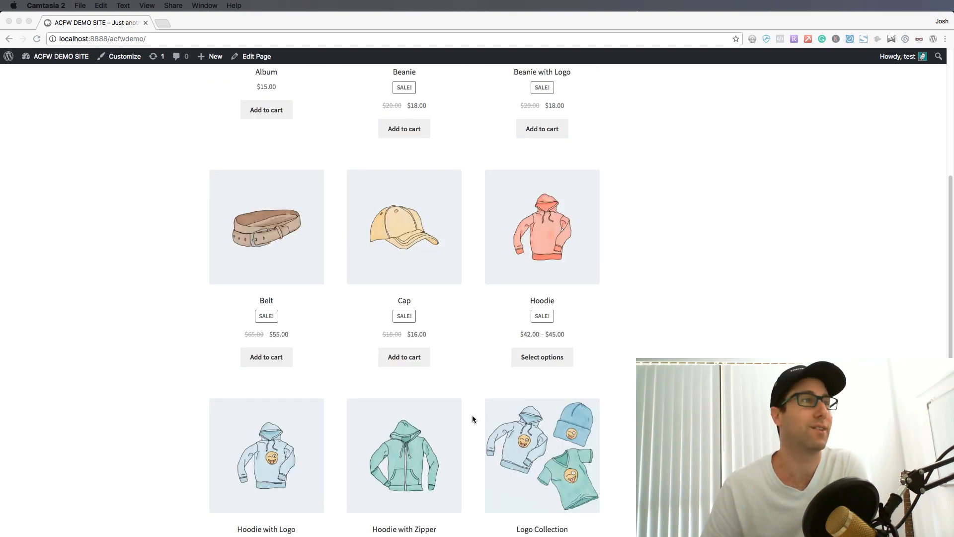
scroll(up, 3)
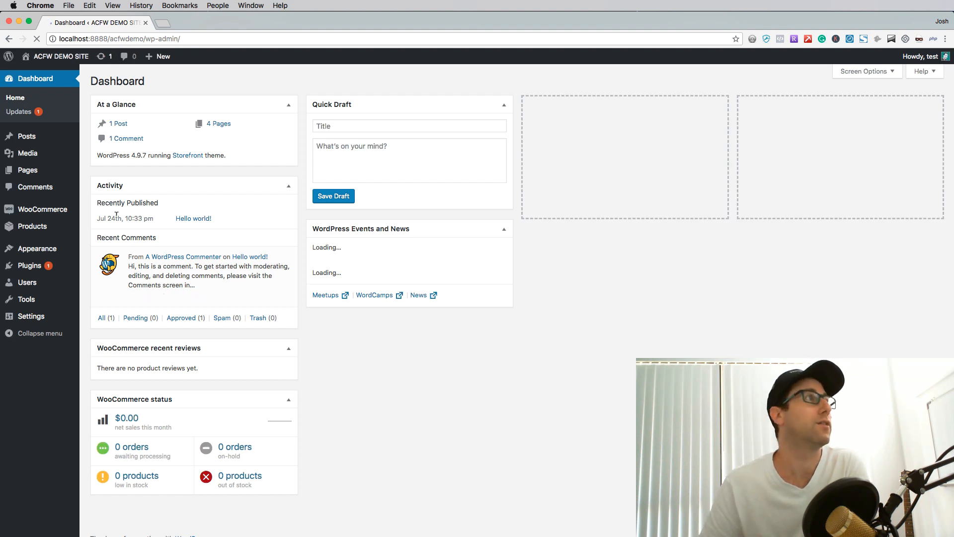
- Go to WooCommerce > Coupons and start a new coupon from the empty list
click(42, 209)
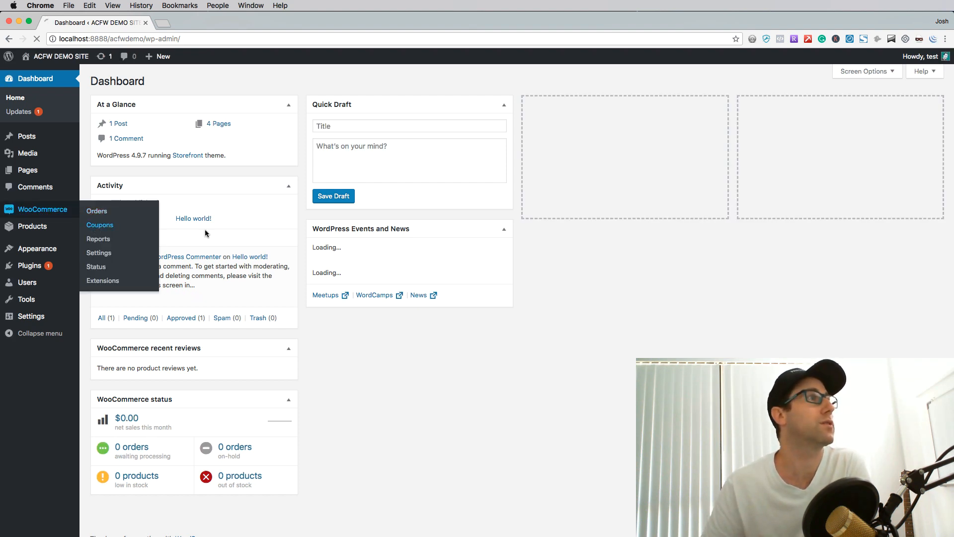
click(99, 224)
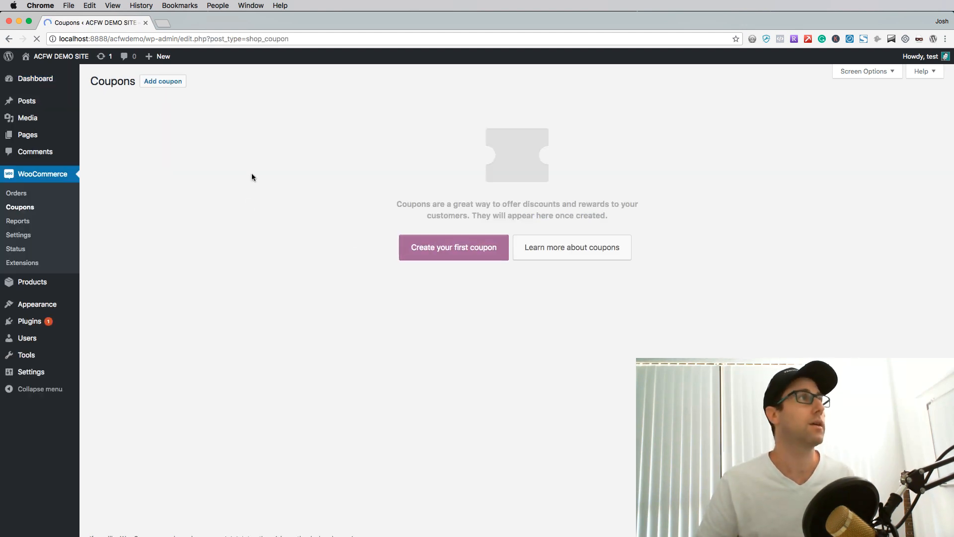
click(453, 247)
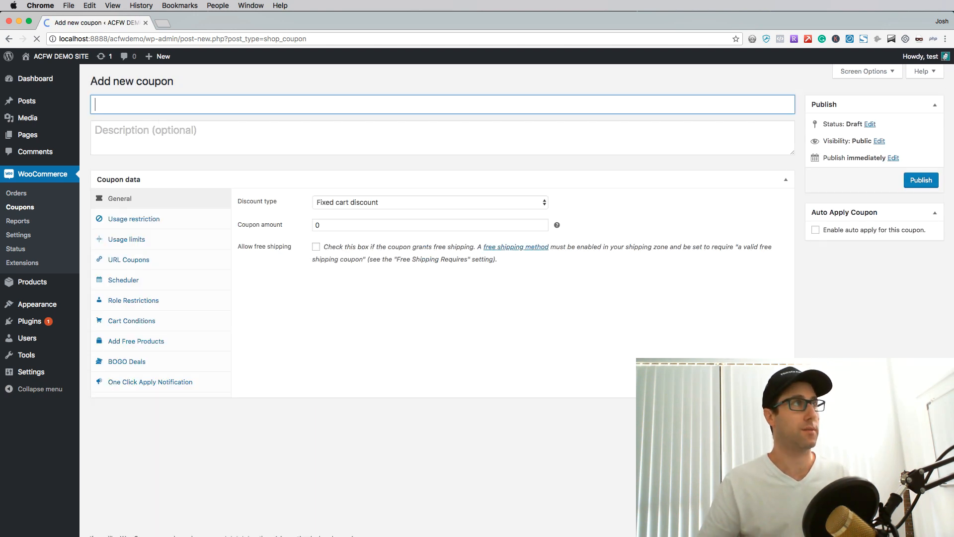
- Enter EXAMPLE as the new coupon's code
text(EXAMPLE)
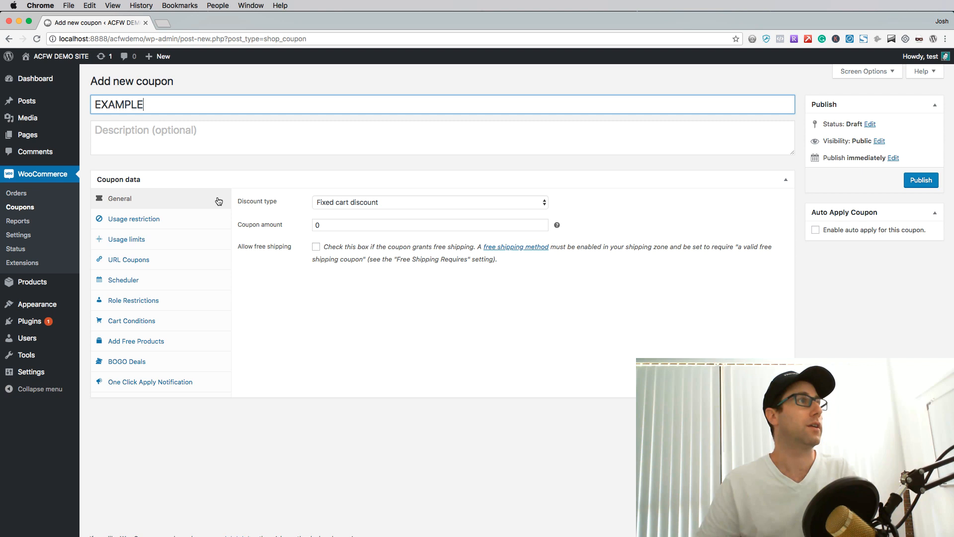
mouse_move(149, 311)
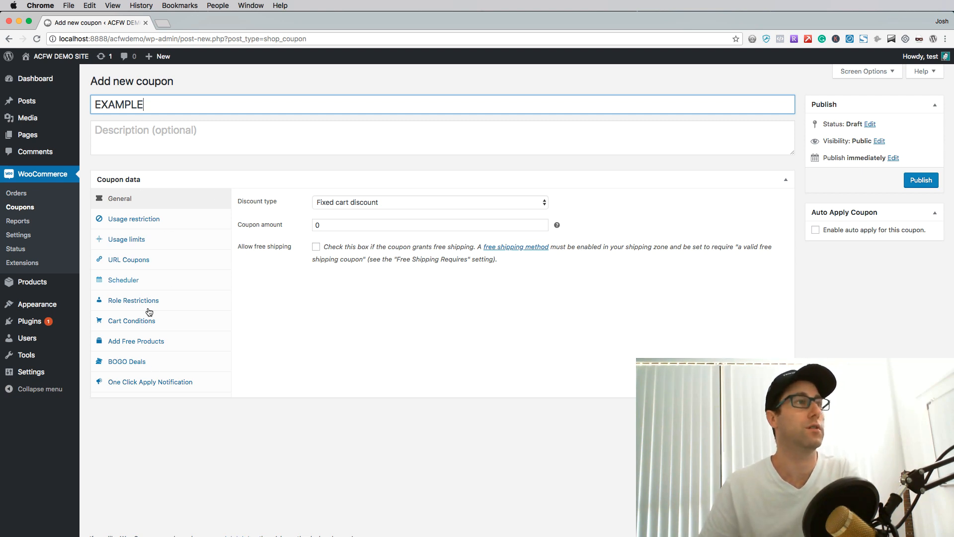
mouse_move(155, 353)
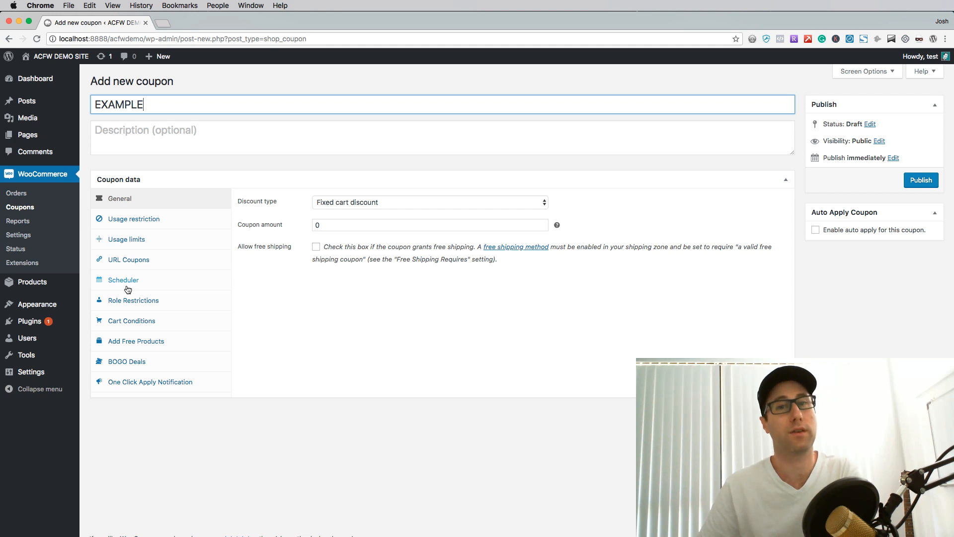
mouse_move(126, 240)
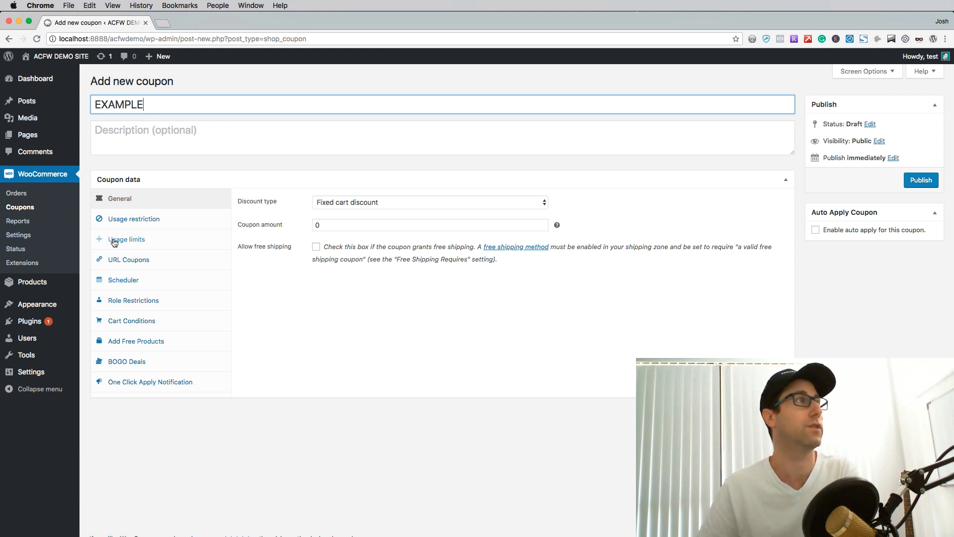
mouse_move(159, 214)
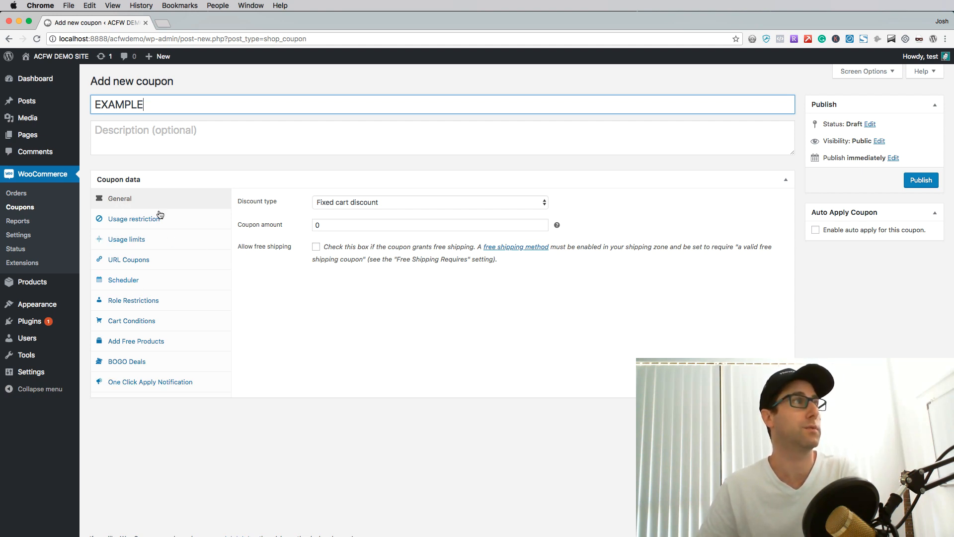
mouse_move(144, 411)
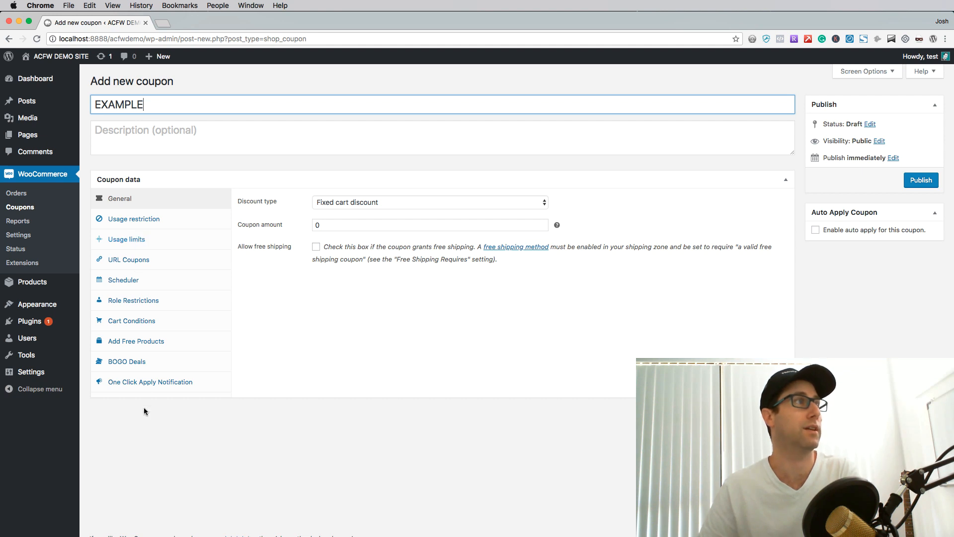
mouse_move(139, 321)
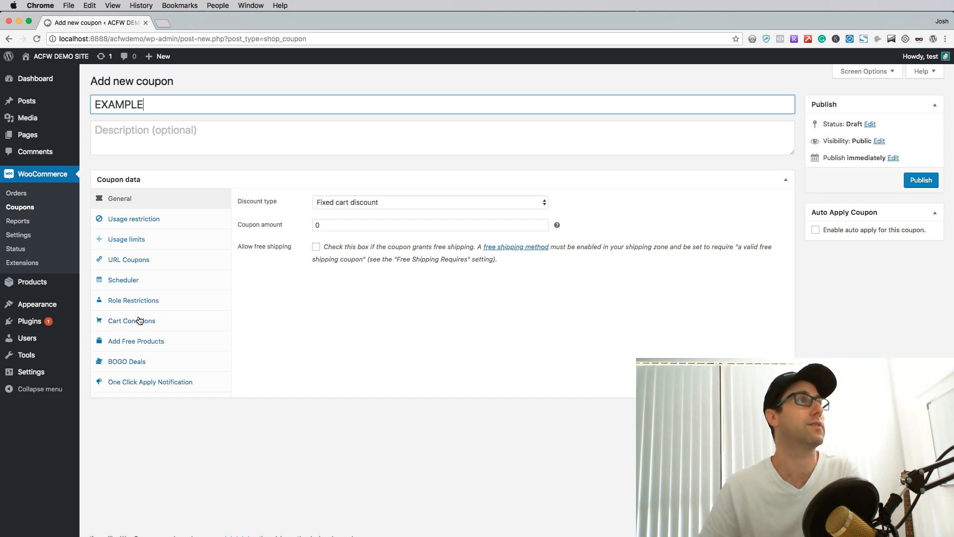
mouse_move(201, 333)
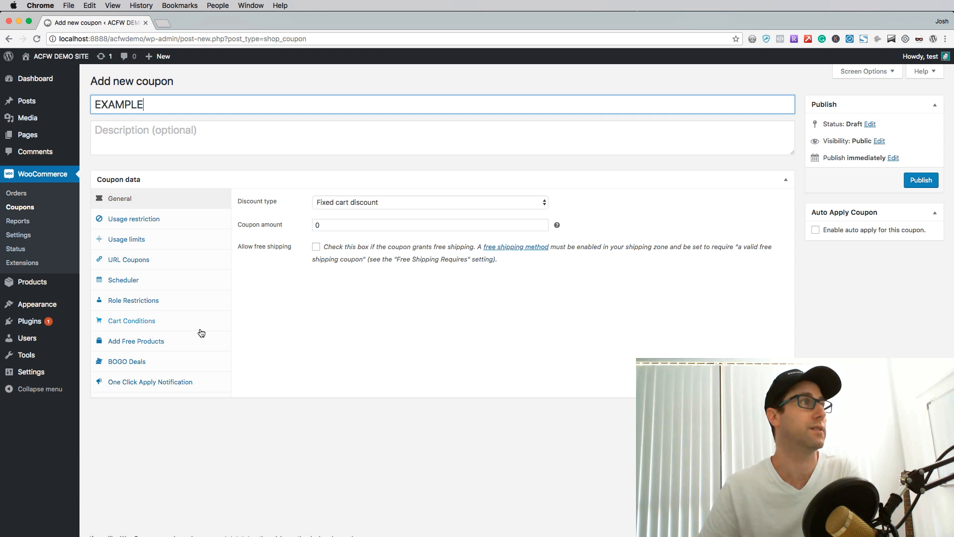
mouse_move(326, 196)
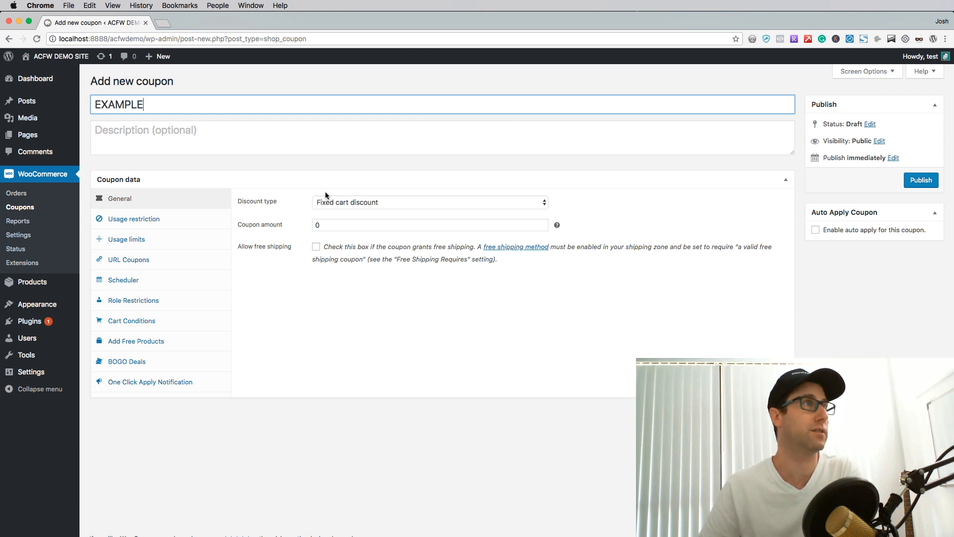
mouse_move(338, 244)
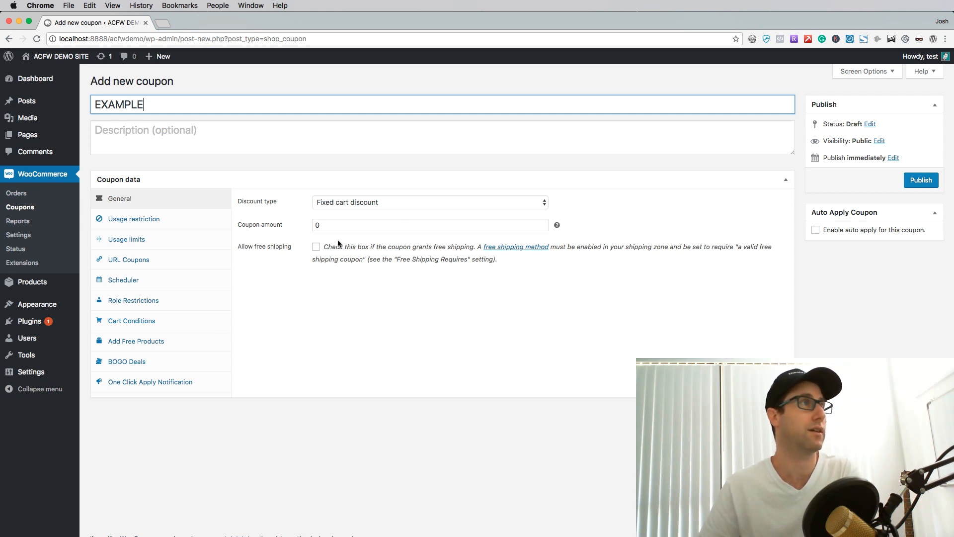
click(127, 361)
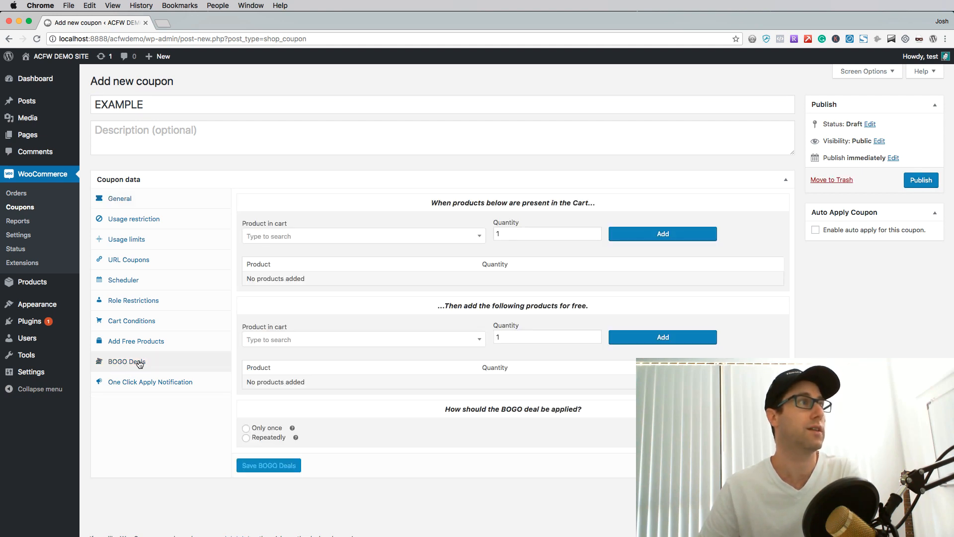
mouse_move(435, 203)
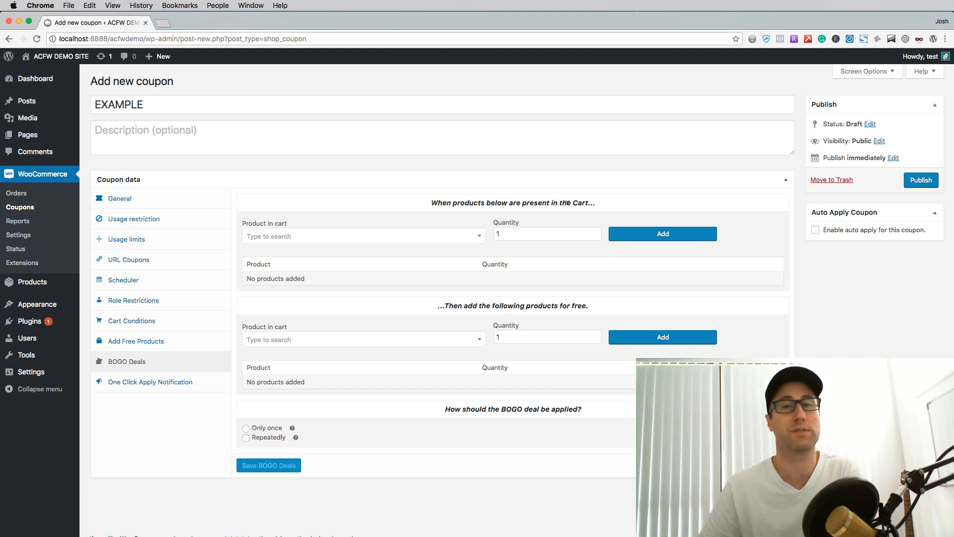
click(363, 237)
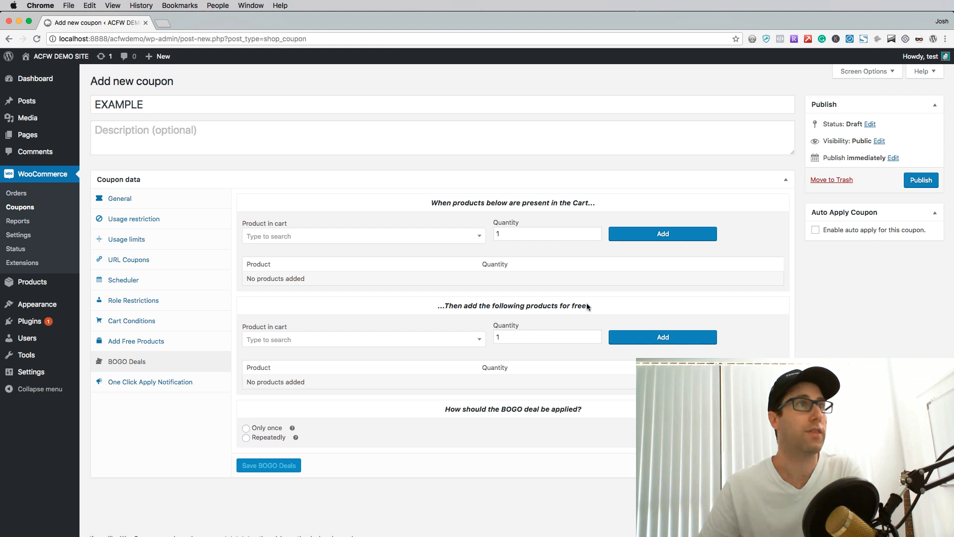
mouse_move(293, 334)
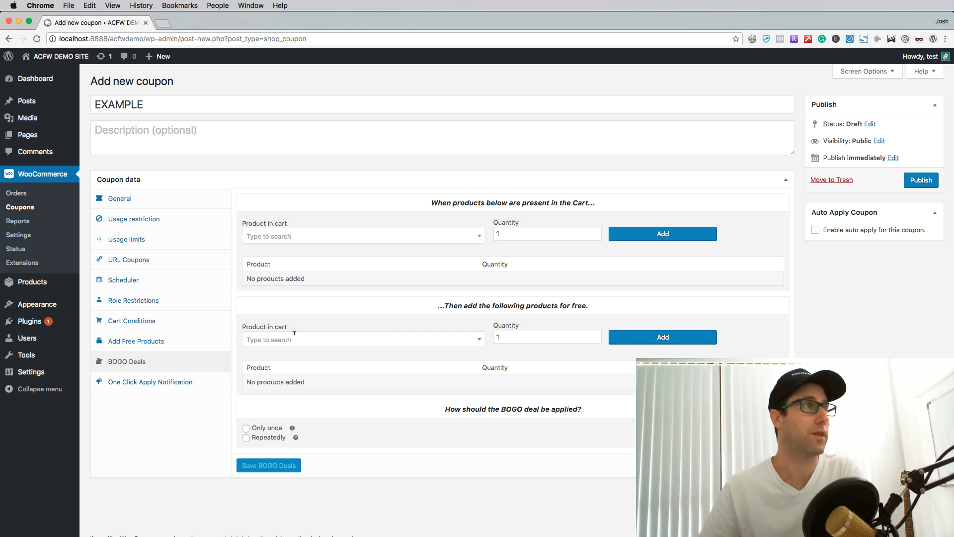
mouse_move(395, 346)
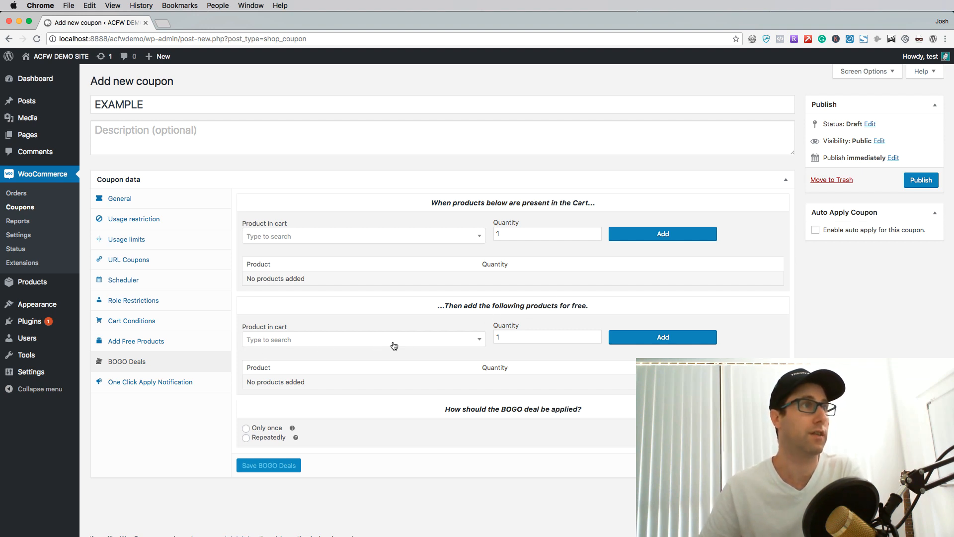
mouse_move(478, 355)
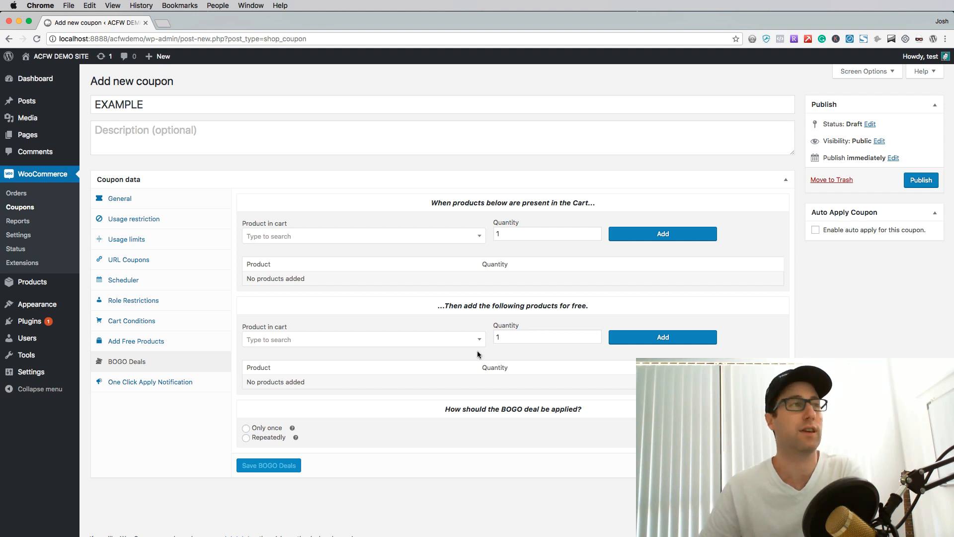
mouse_move(445, 412)
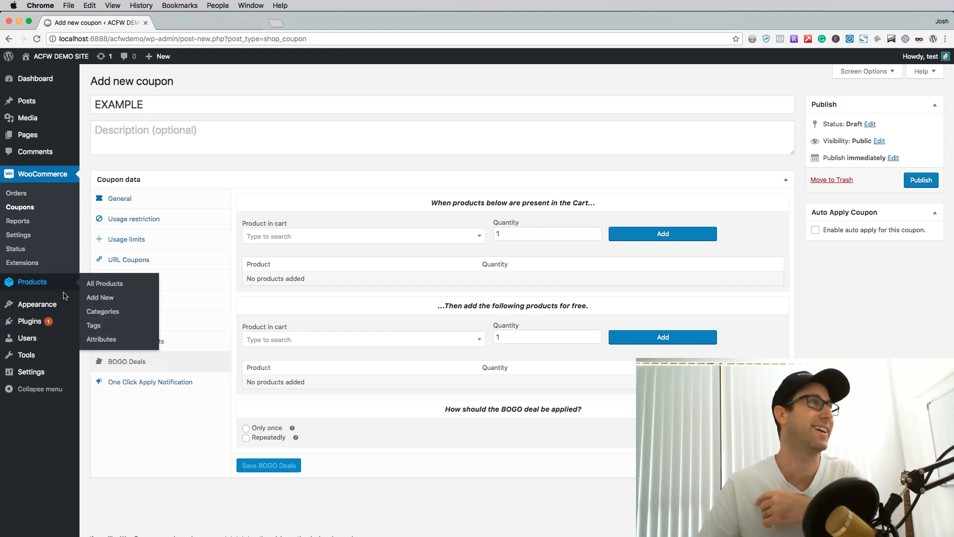
- Open All Products in a second tab and scroll to find Polo and Sunglasses
click(104, 283)
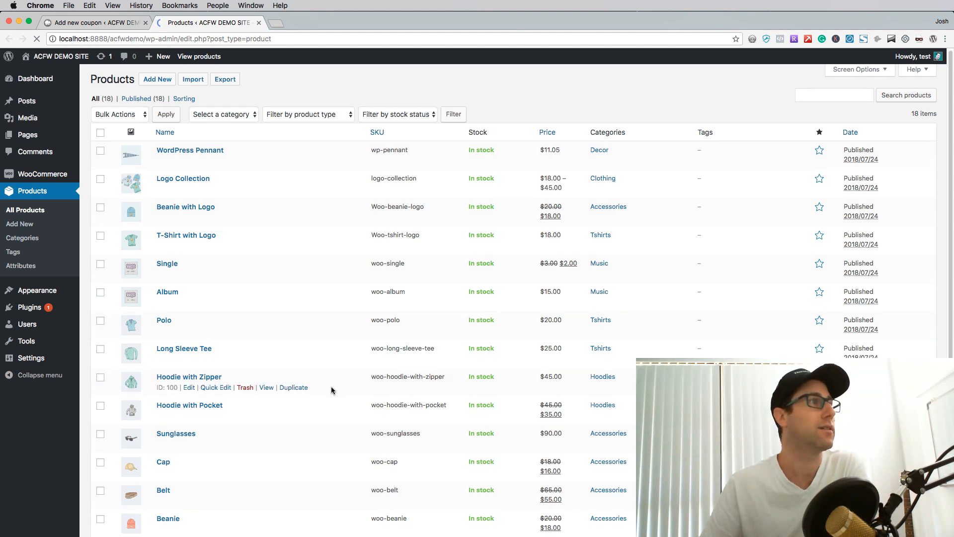
scroll(down, 3)
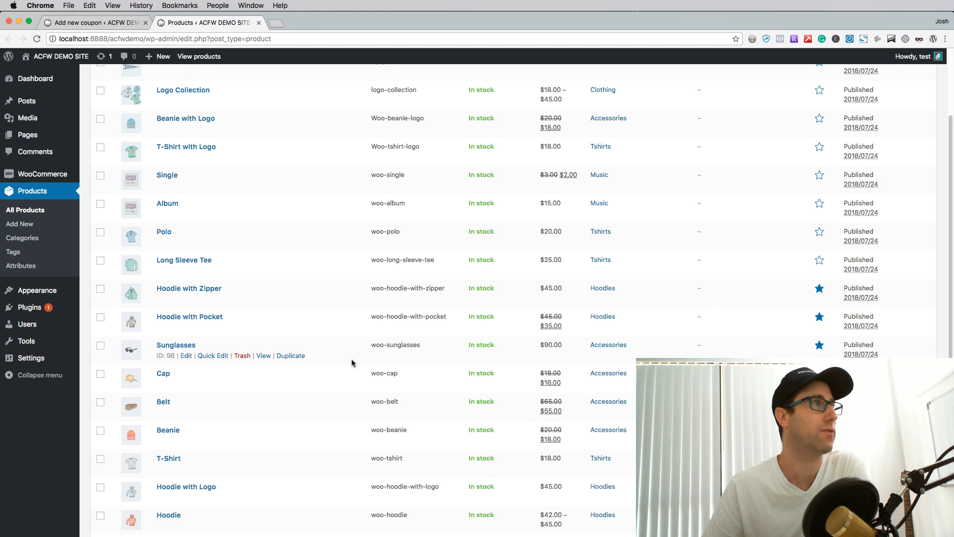
mouse_move(165, 236)
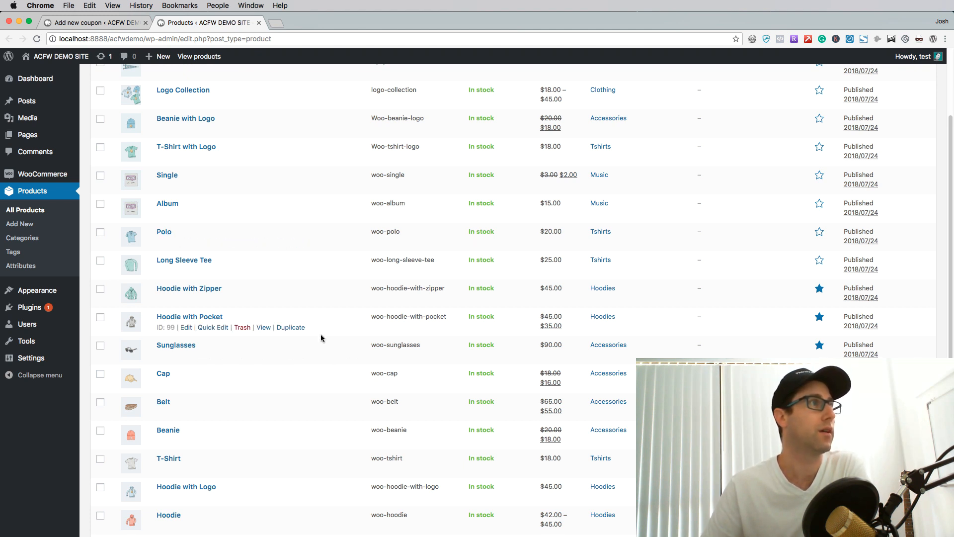
mouse_move(164, 232)
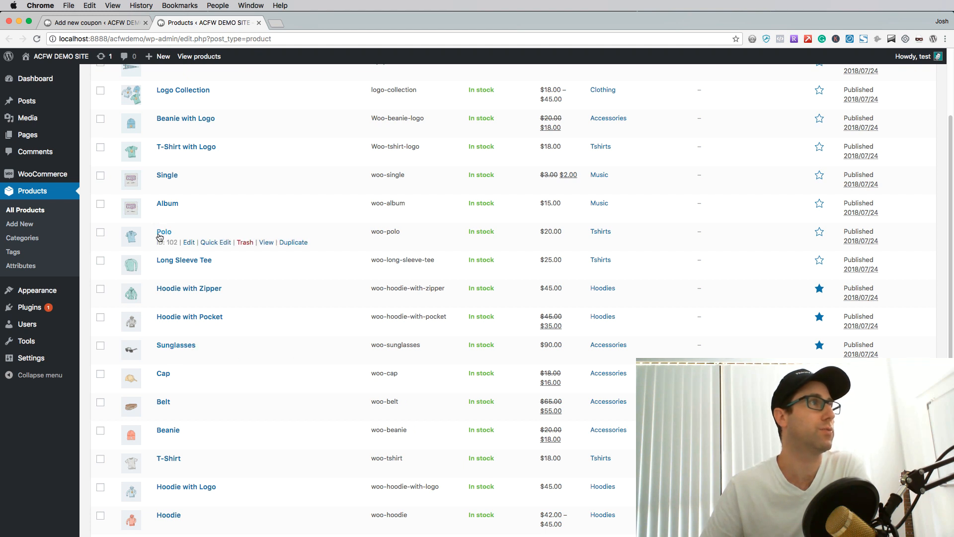
mouse_move(176, 345)
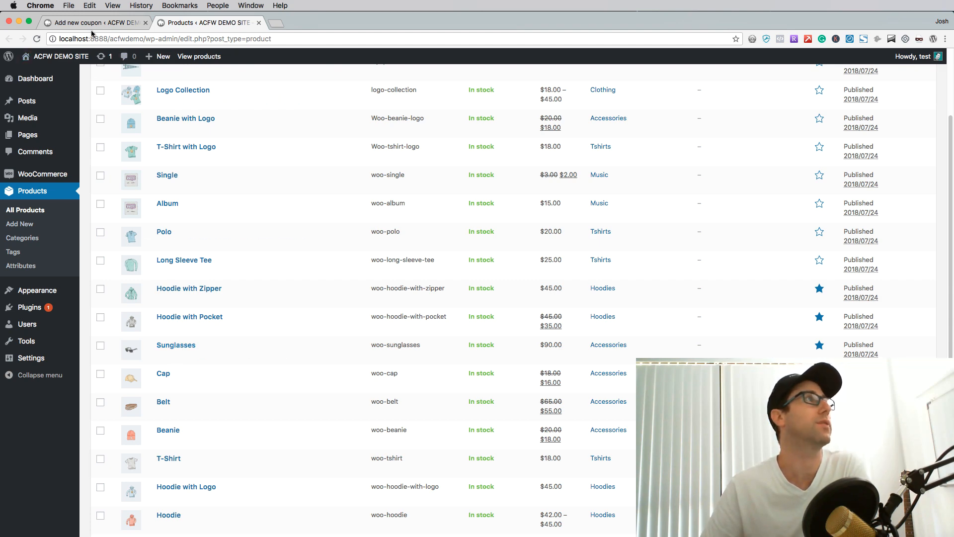
- Add Polo with quantity 2 as the BOGO deal's trigger product
click(91, 23)
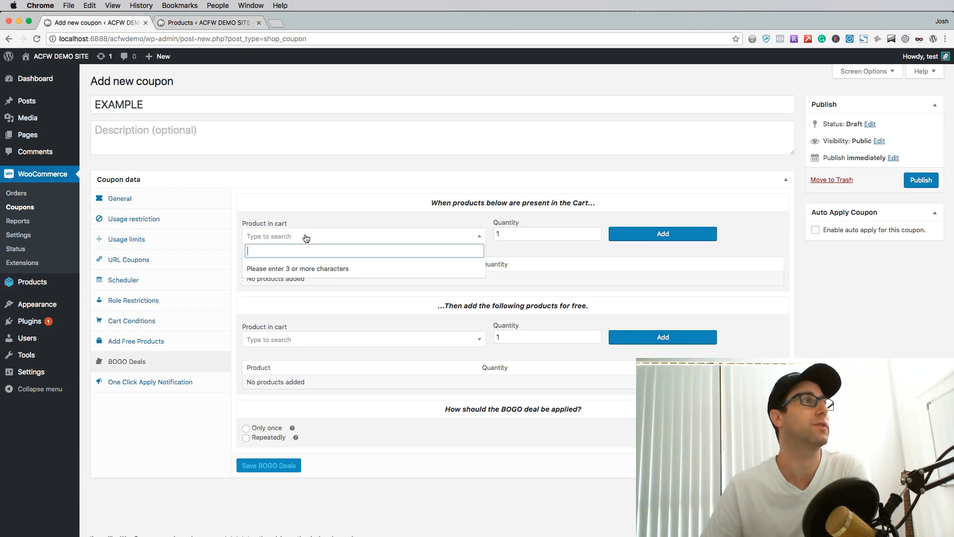
text(polo))
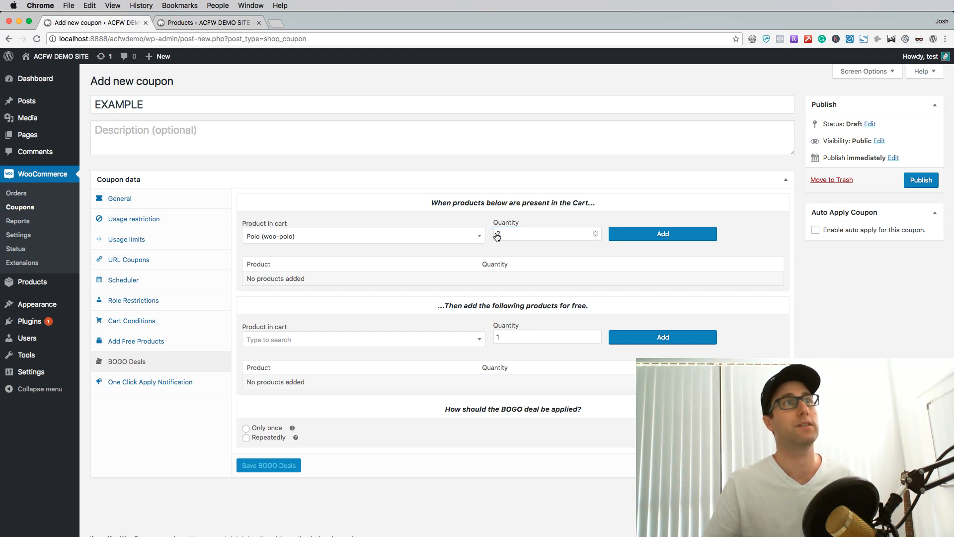
click(662, 234)
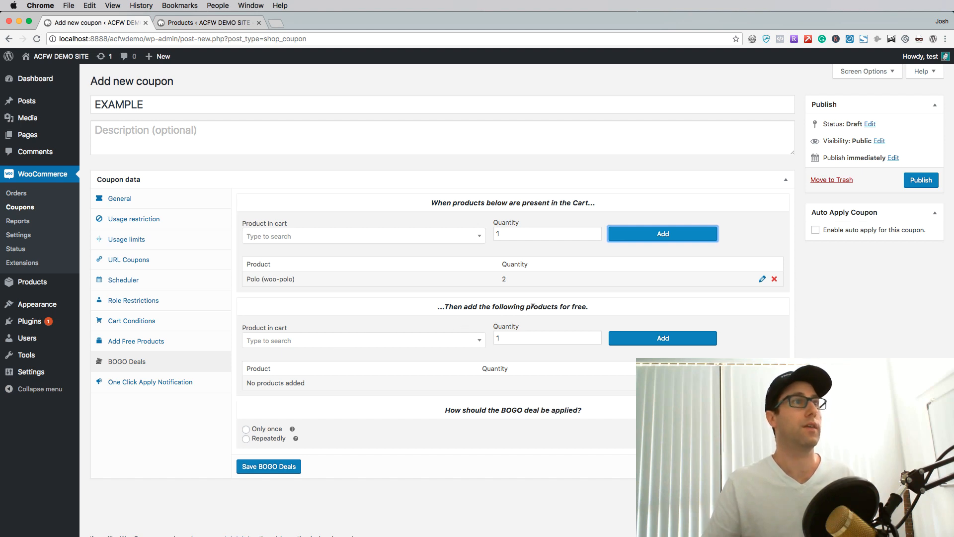
- Add Sunglasses as the deal's free product
text(s)
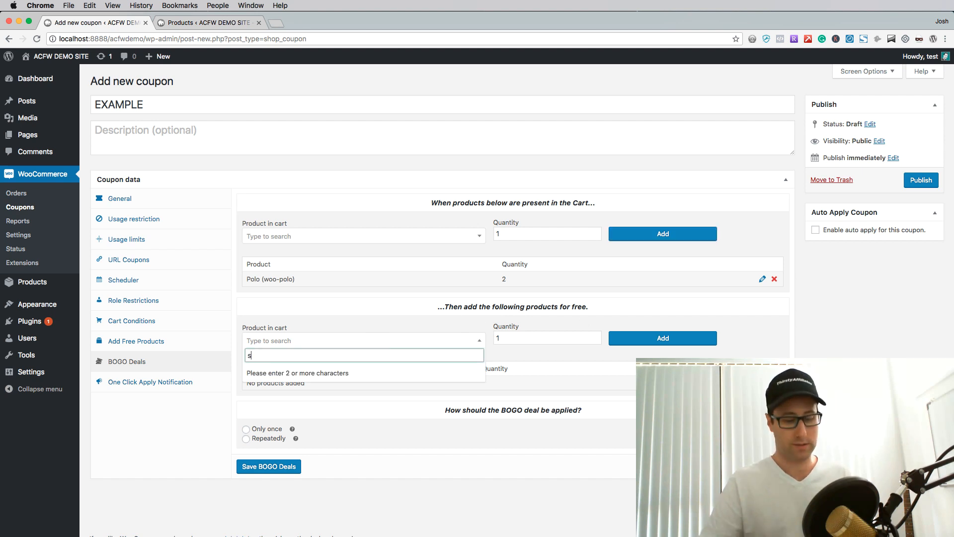
text(unglasses (woo-sunglasses)
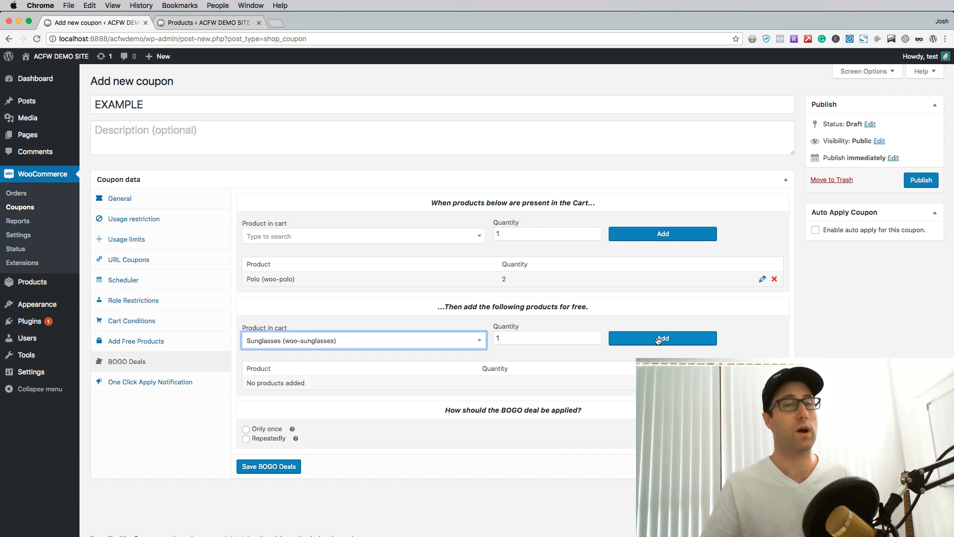
click(662, 338)
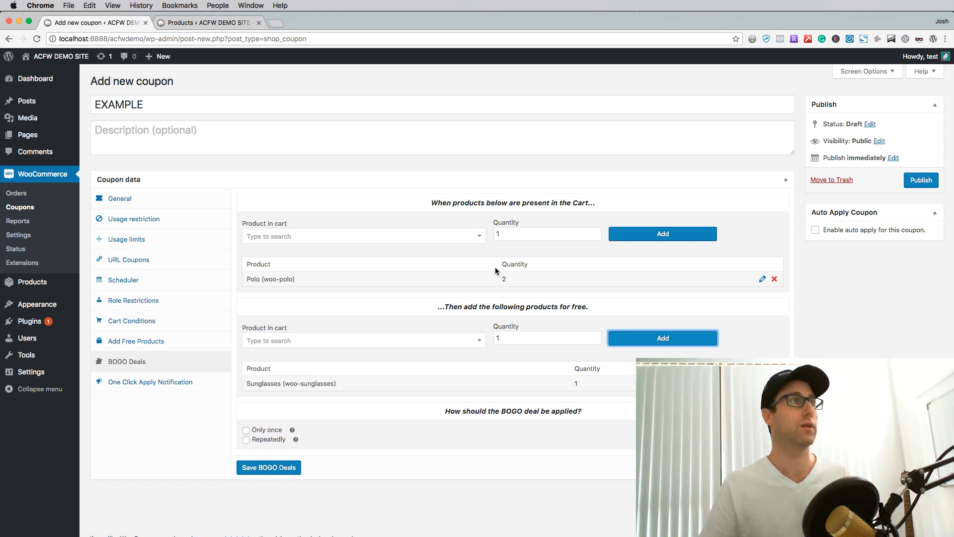
mouse_move(458, 423)
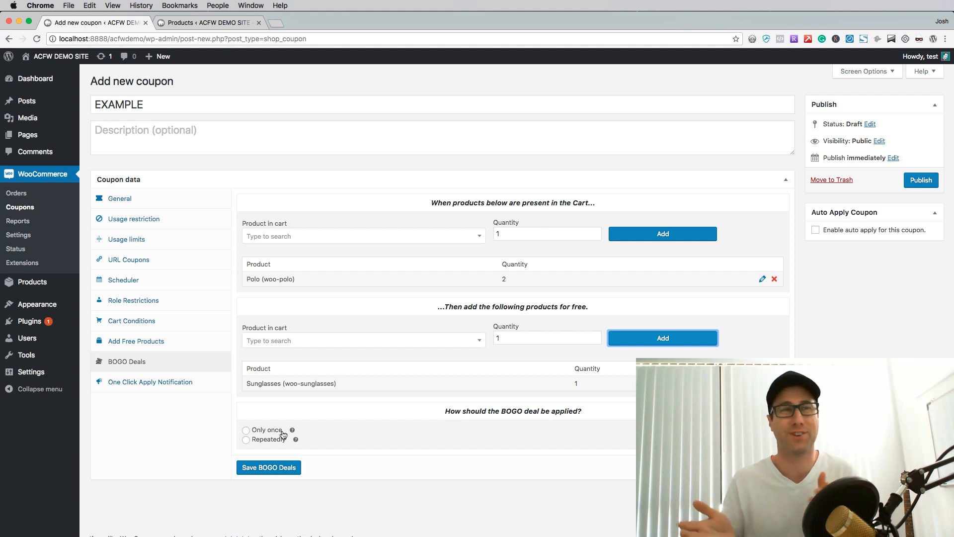
- Set the BOGO deal to apply only once, save it, and reopen BOGO Deals
click(247, 430)
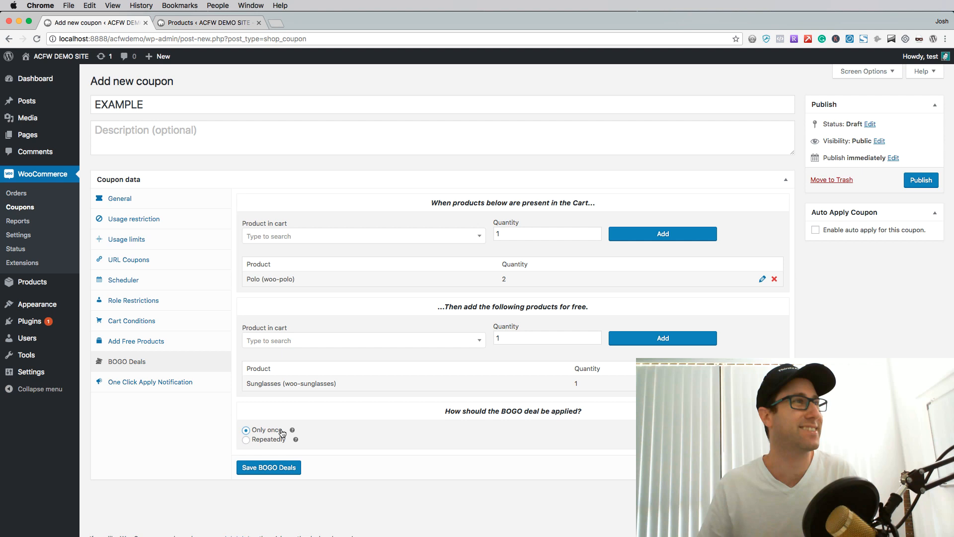
mouse_move(772, 319)
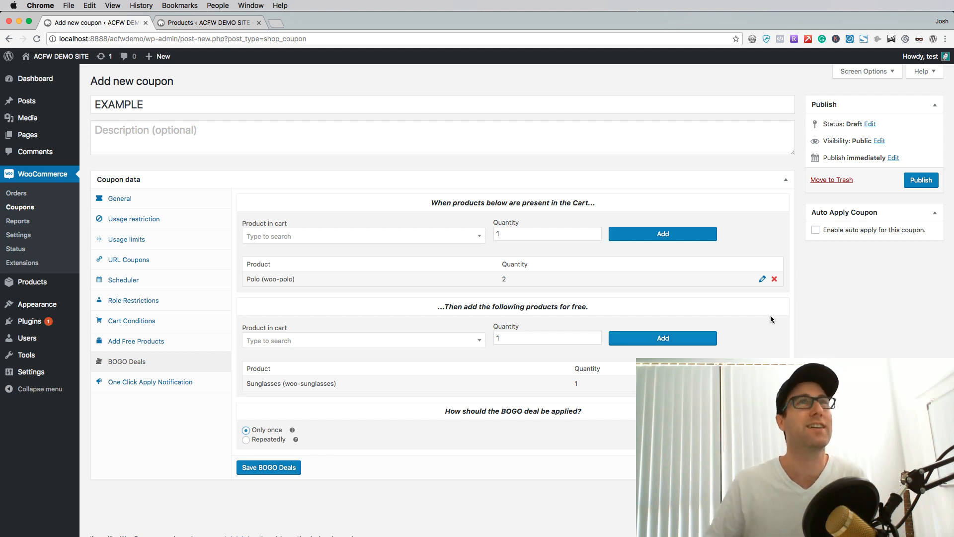
click(268, 468)
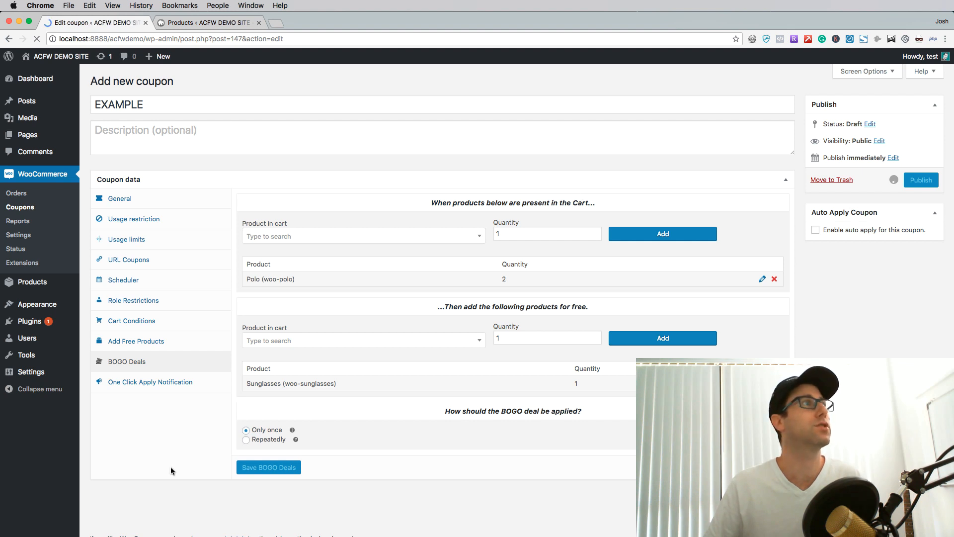
click(268, 467)
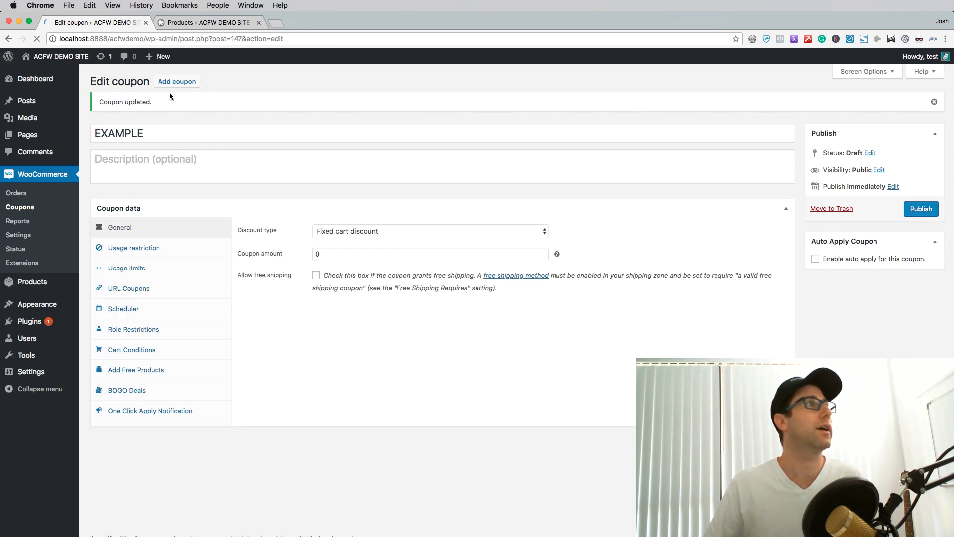
click(127, 390)
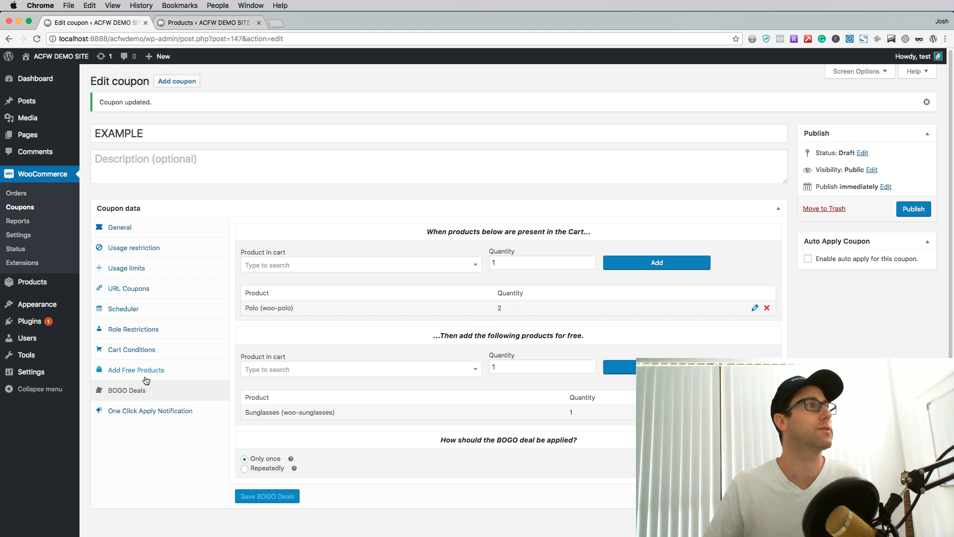
mouse_move(144, 399)
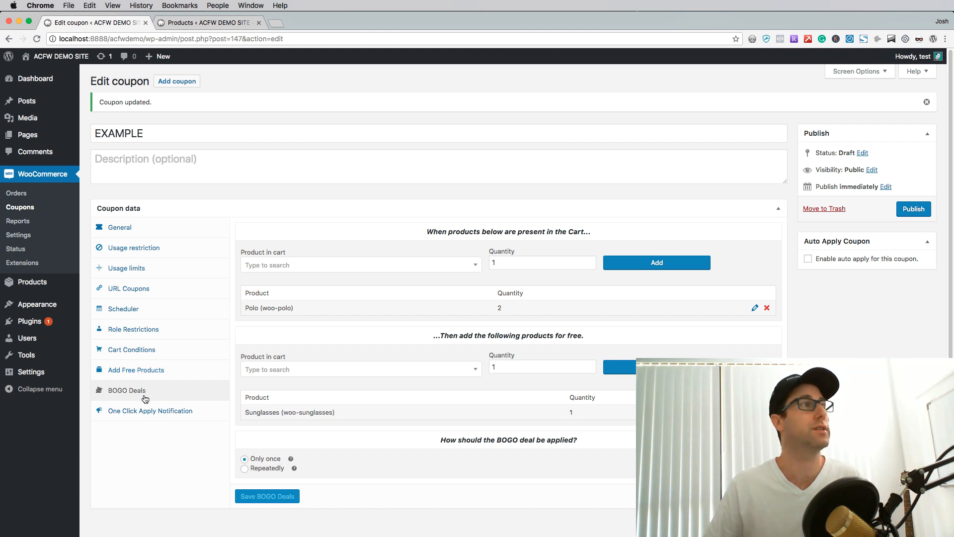
mouse_move(280, 397)
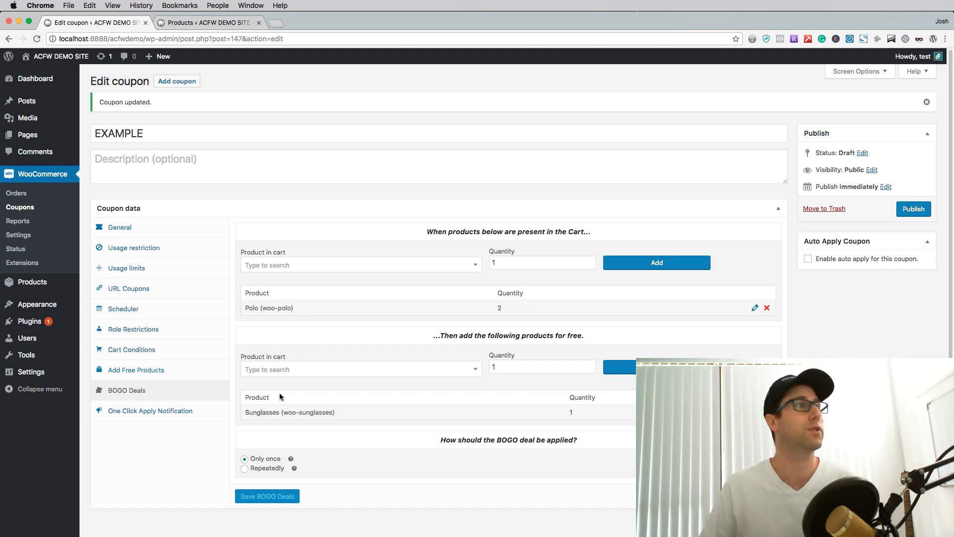
mouse_move(249, 481)
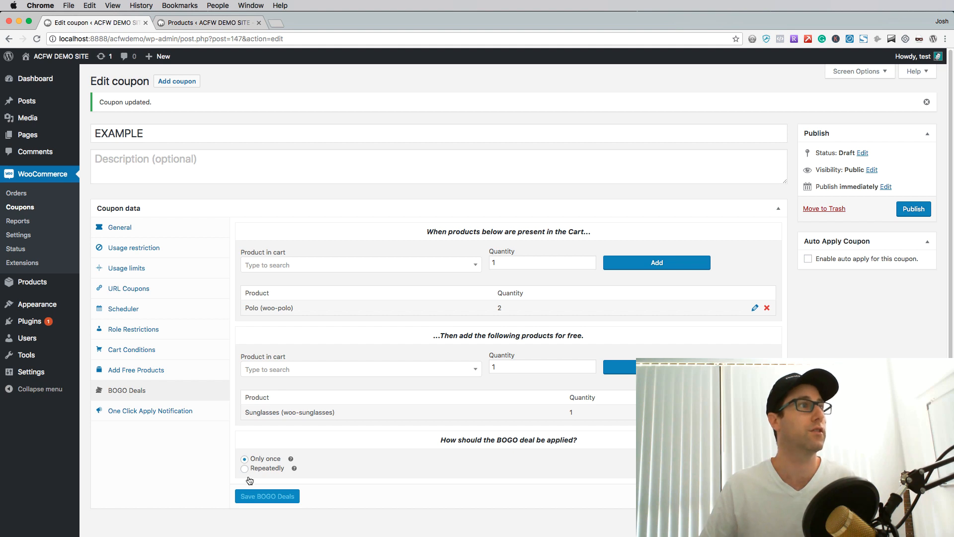
- Open the storefront in an incognito window and add one Polo to the cart
right_click(61, 56)
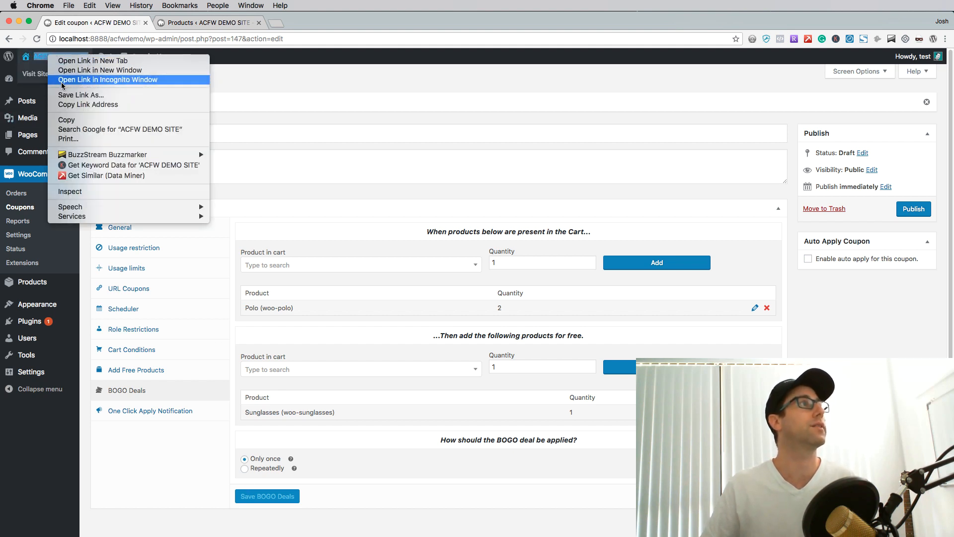
click(99, 70)
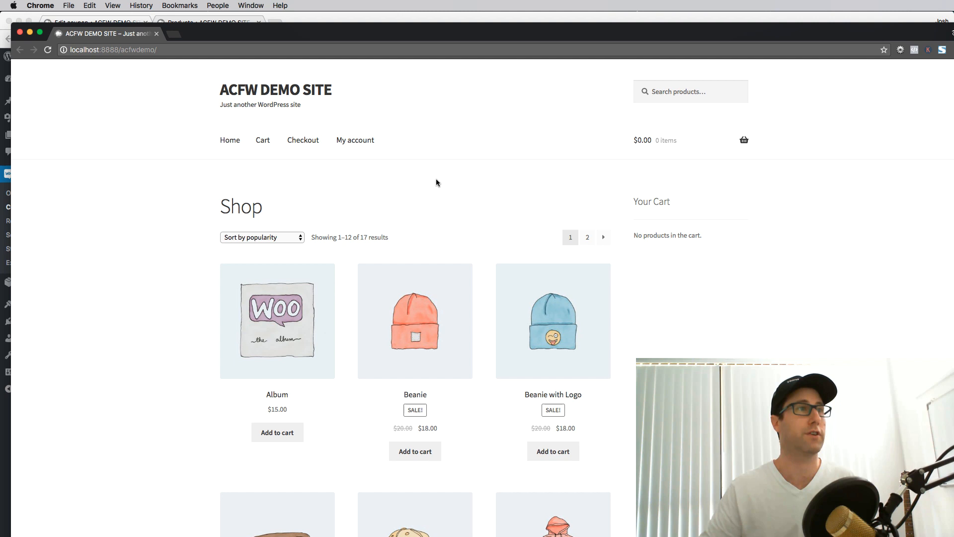
scroll(down, 3)
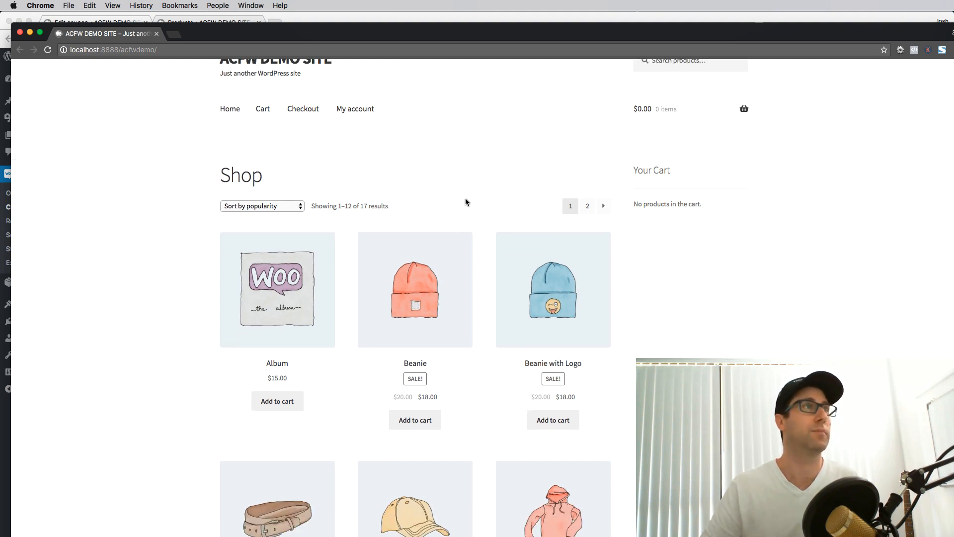
scroll(down, 3)
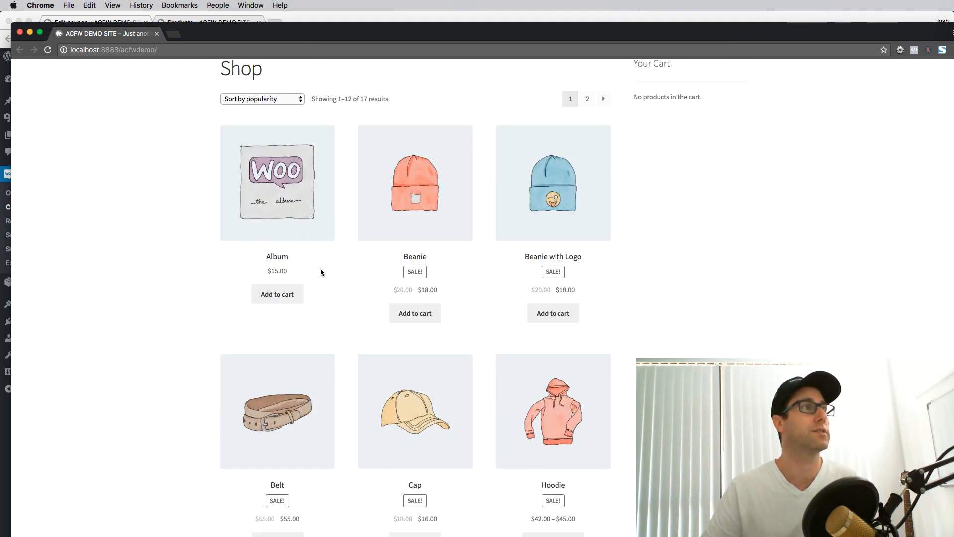
scroll(down, 3)
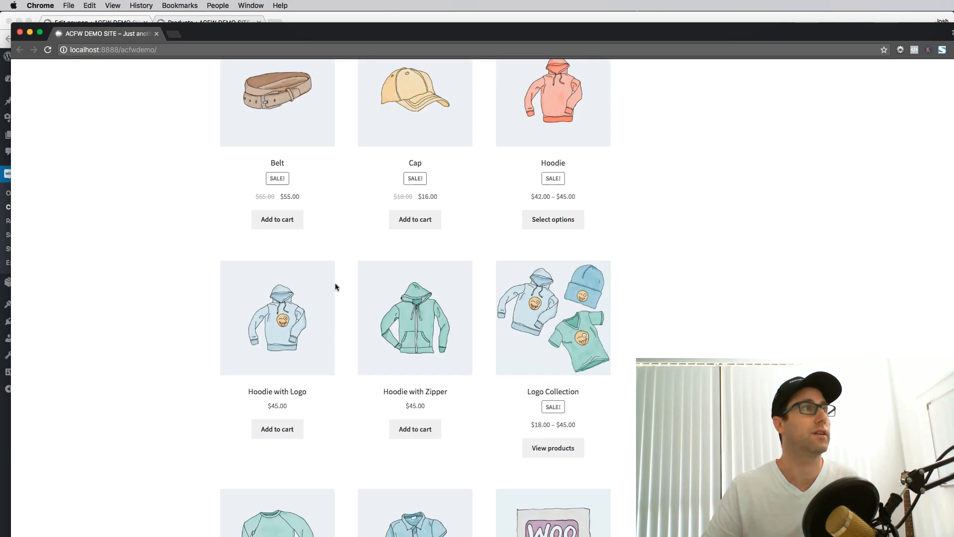
scroll(down, 3)
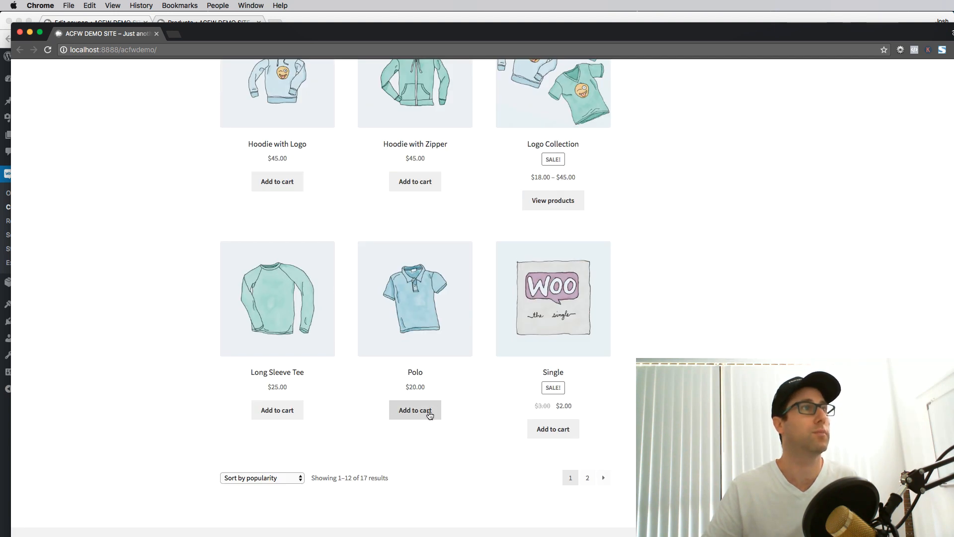
click(415, 410)
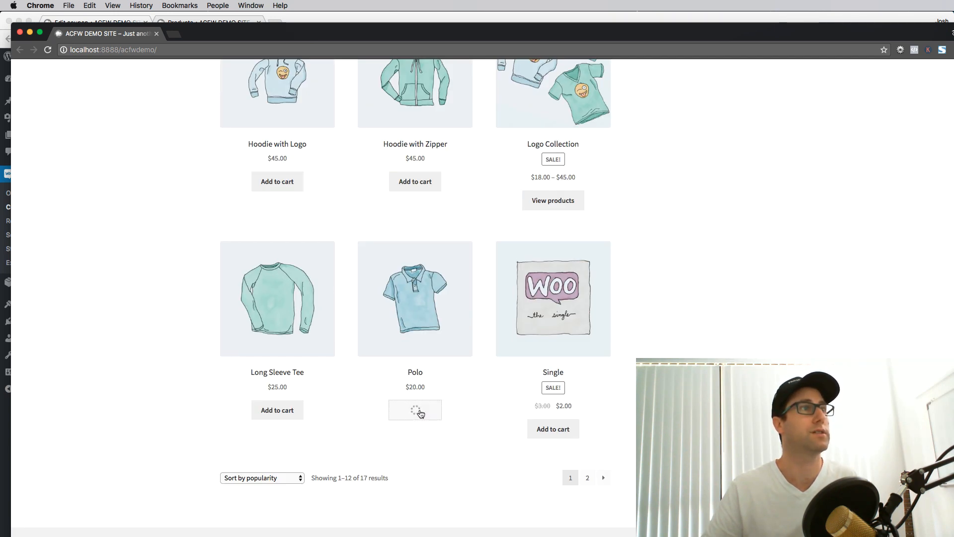
click(415, 409)
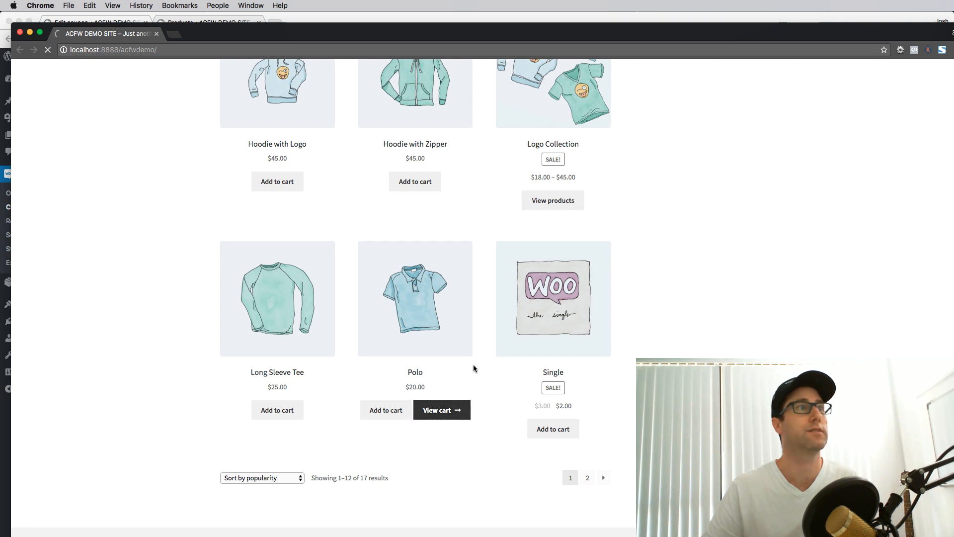
- Try coupon EXAMPLE on the one-Polo cart and get a 'does not exist' error
click(437, 410)
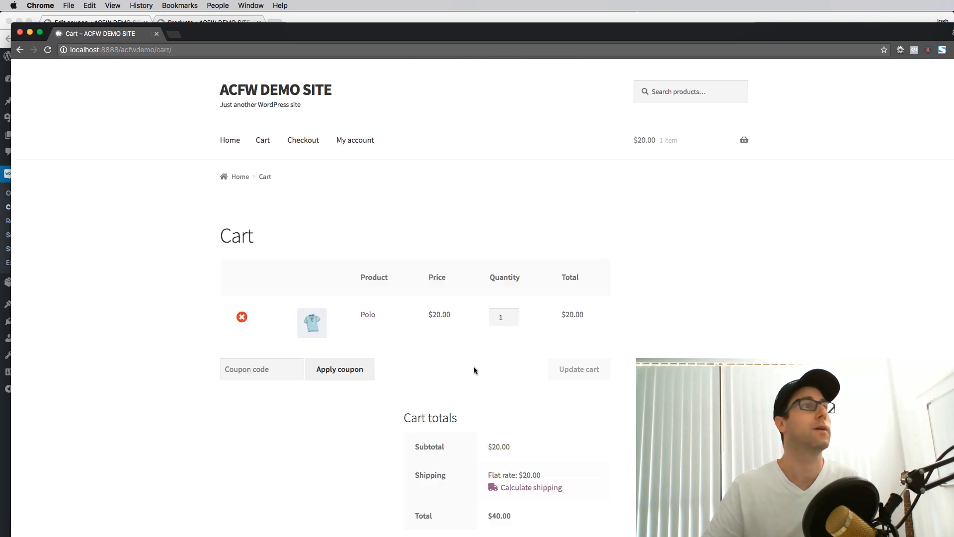
scroll(down, 3)
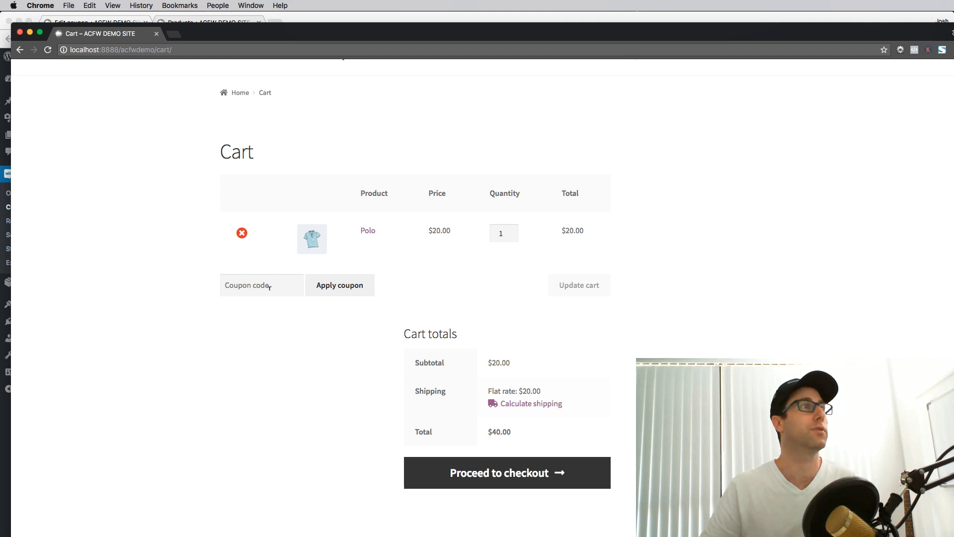
text(EXAM)
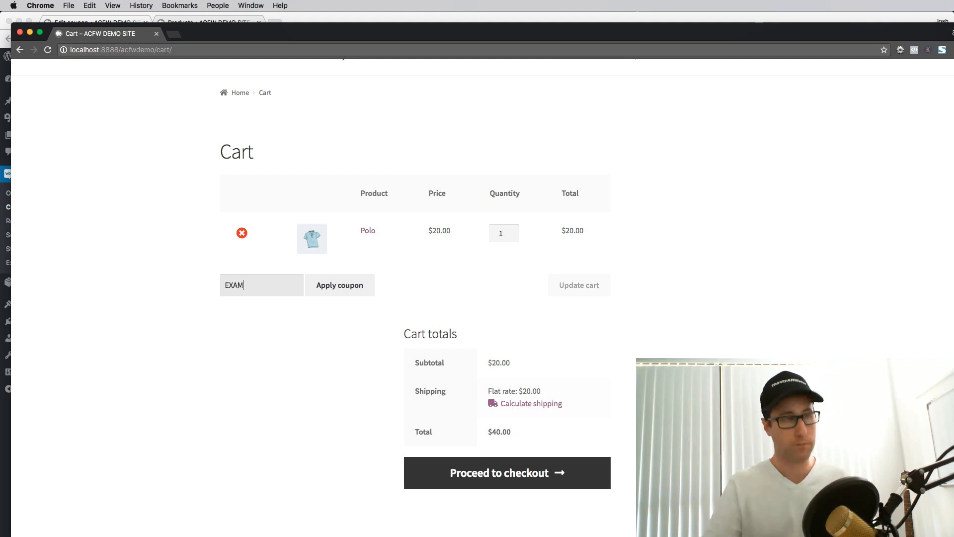
click(339, 284)
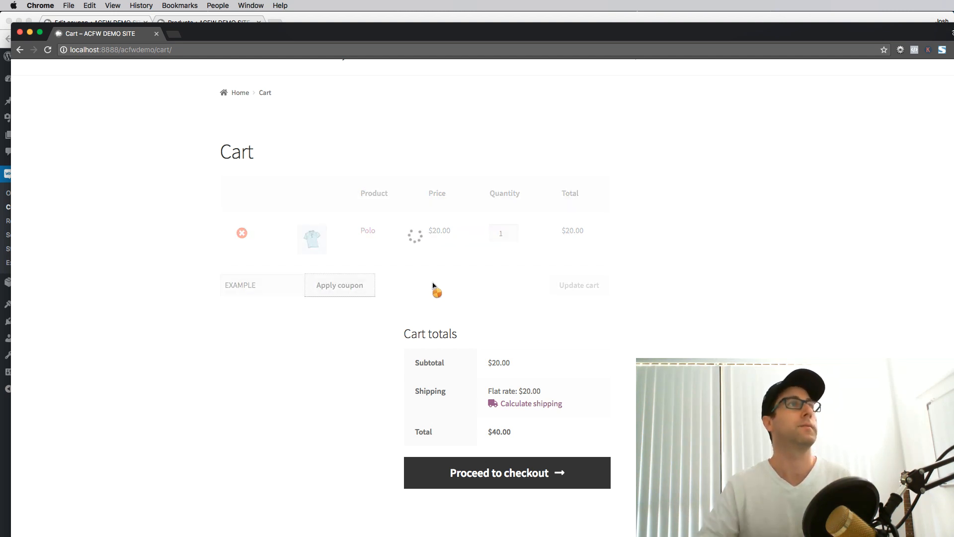
click(339, 284)
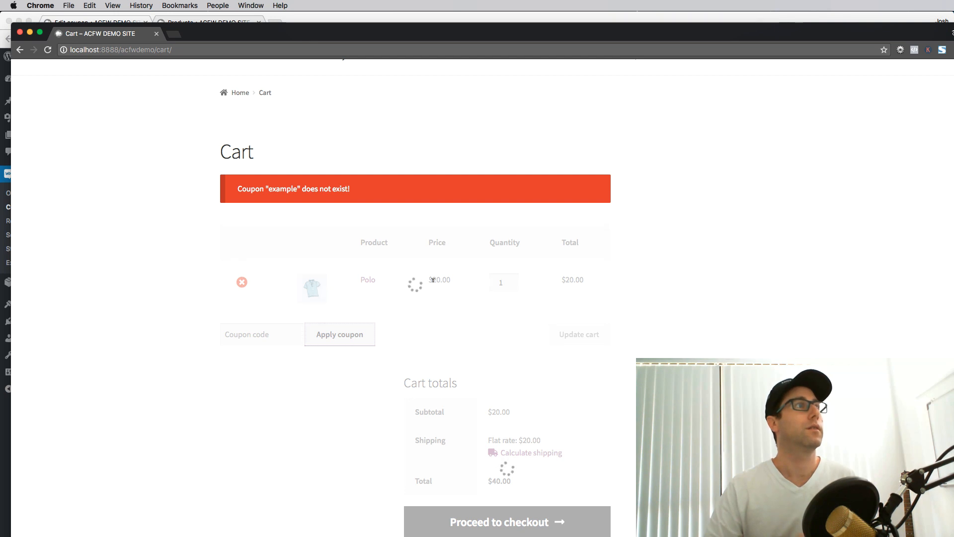
click(91, 22)
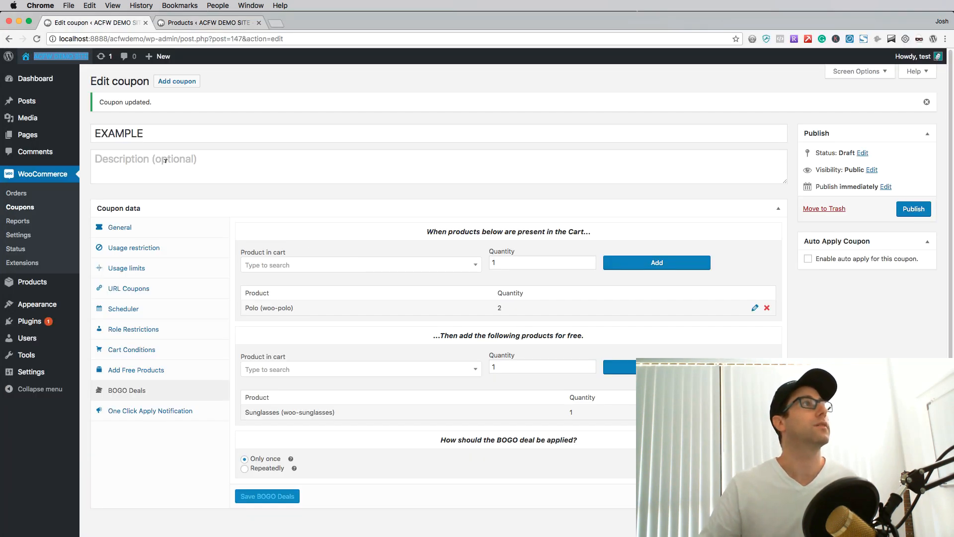
- Publish the draft EXAMPLE coupon so the storefront can use it
click(913, 208)
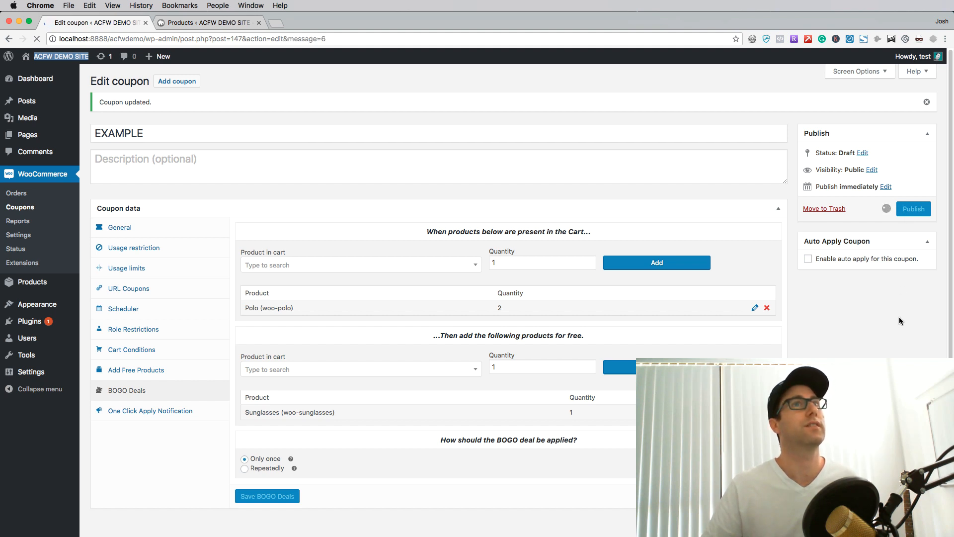
mouse_move(873, 326)
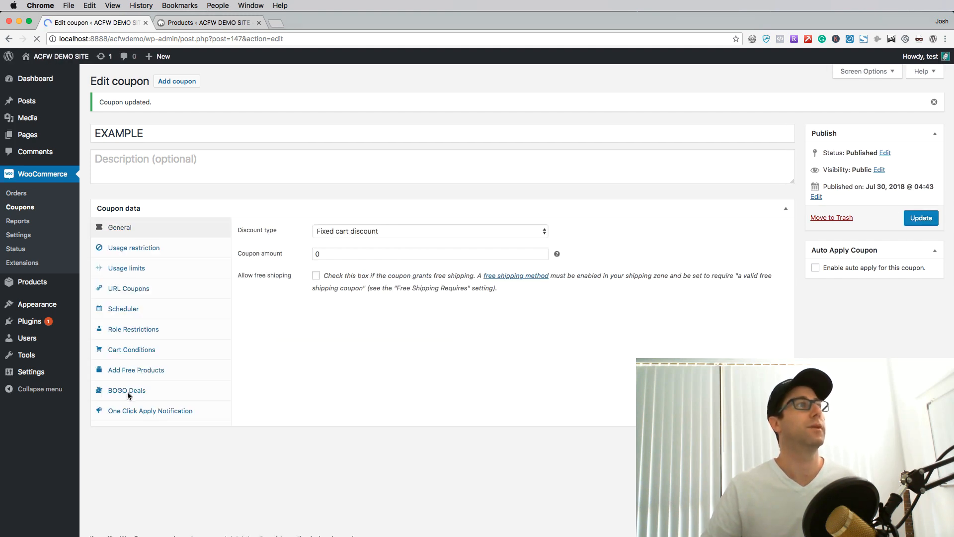
click(207, 22)
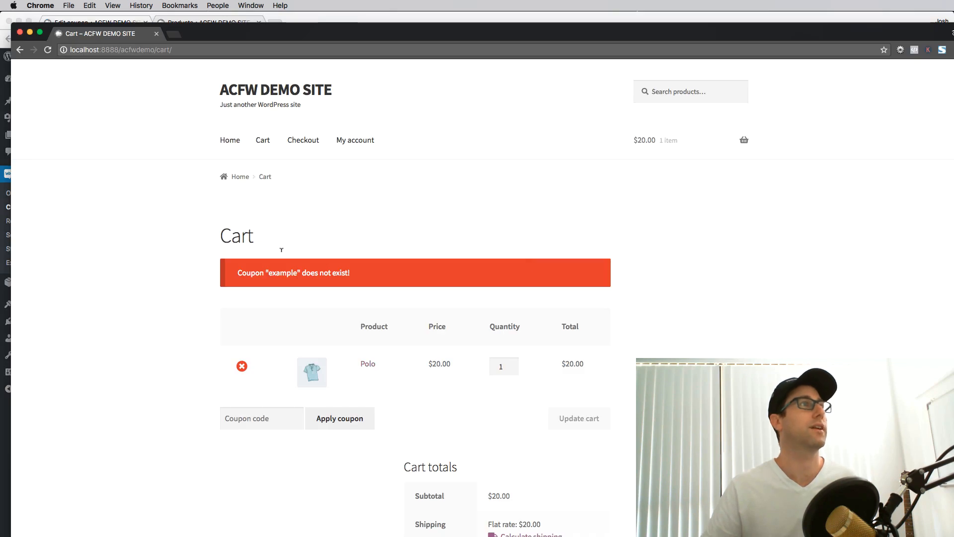
- Apply coupon EXAMPLE to the cart
text(EXAMP)
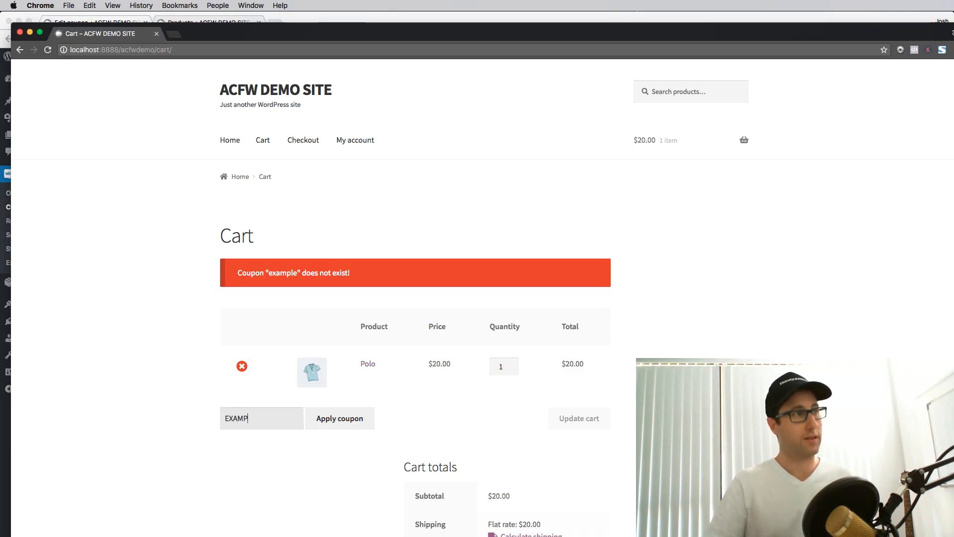
click(339, 418)
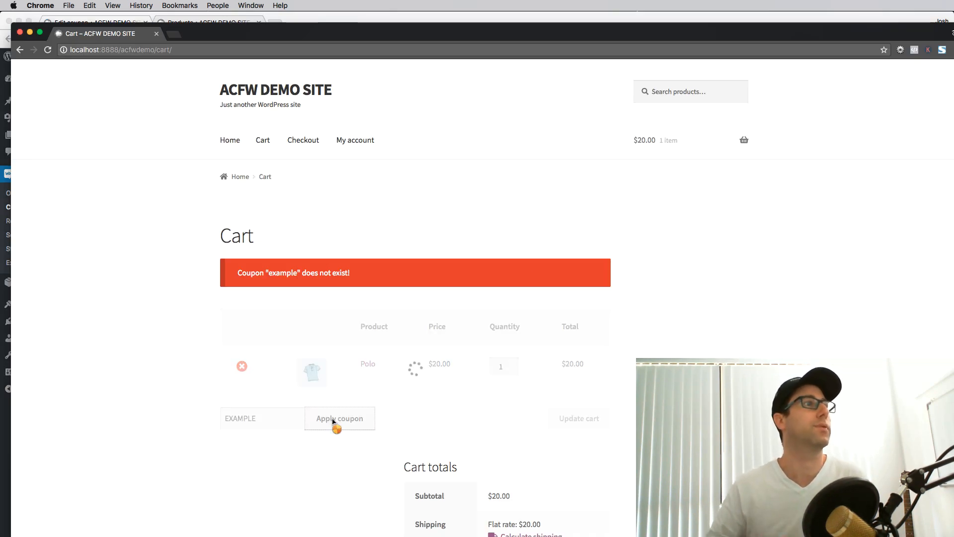
click(339, 419)
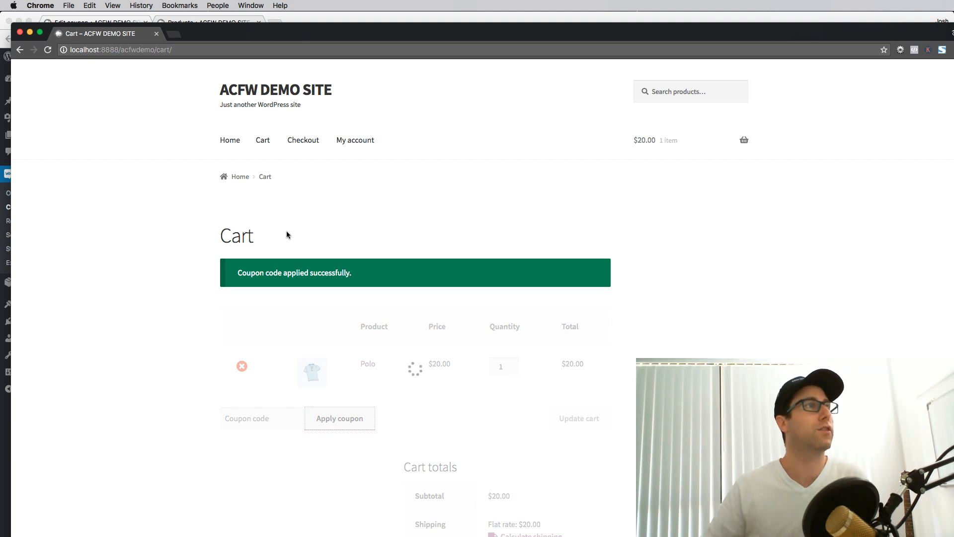
- Raise the Polo quantity to 2 and update the cart, adding free Sunglasses
scroll(down, 3)
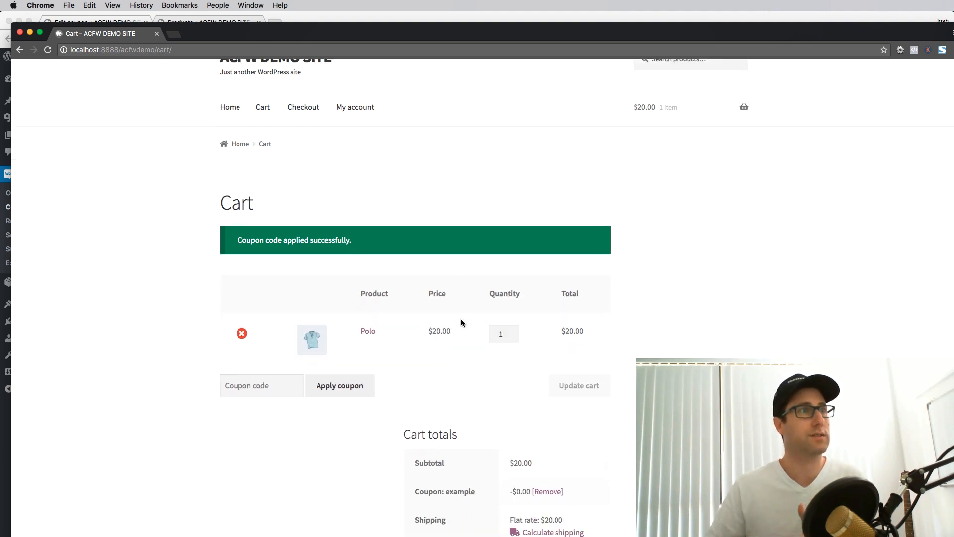
scroll(down, 3)
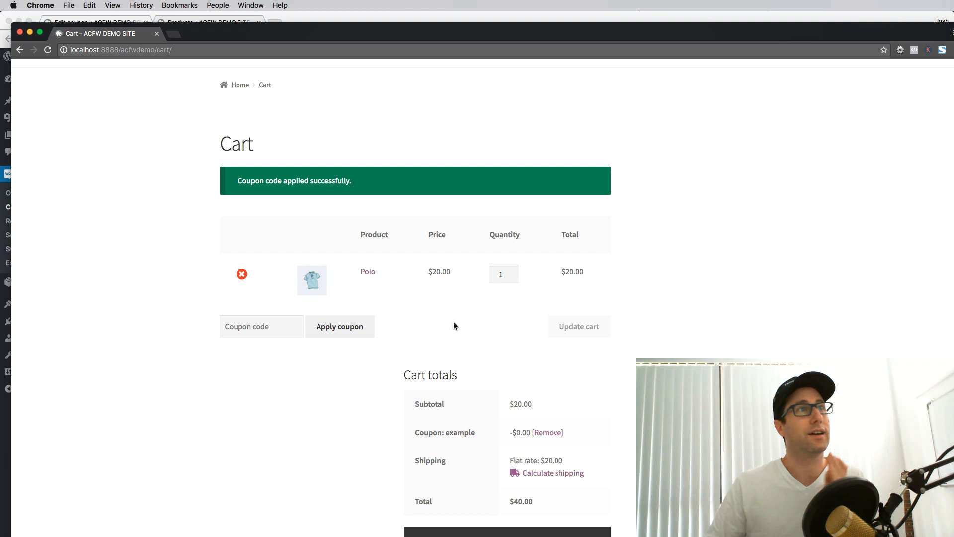
mouse_move(363, 279)
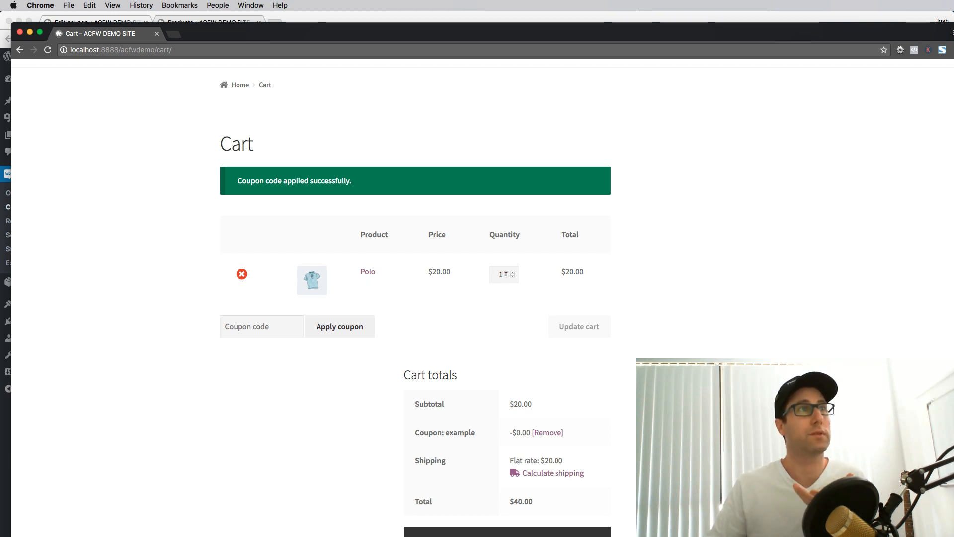
click(513, 271)
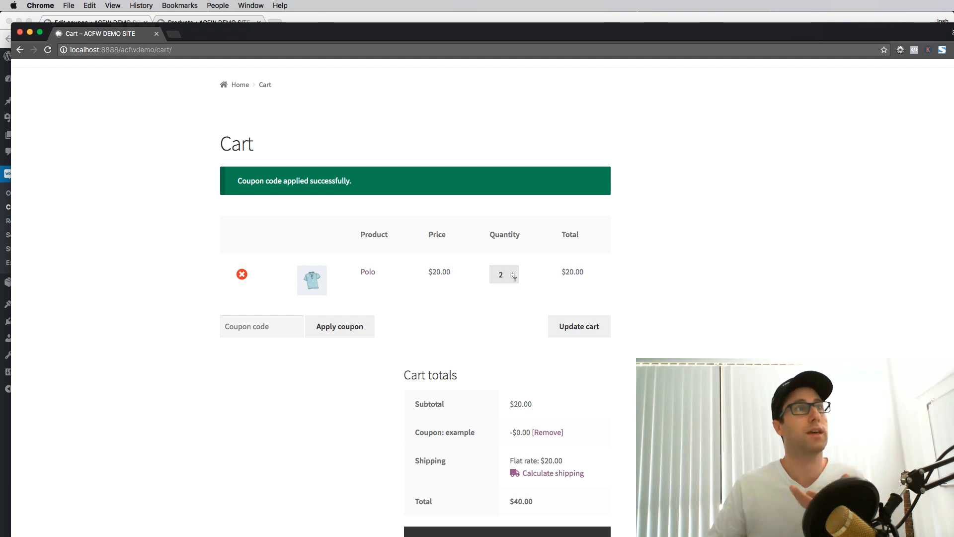
click(578, 326)
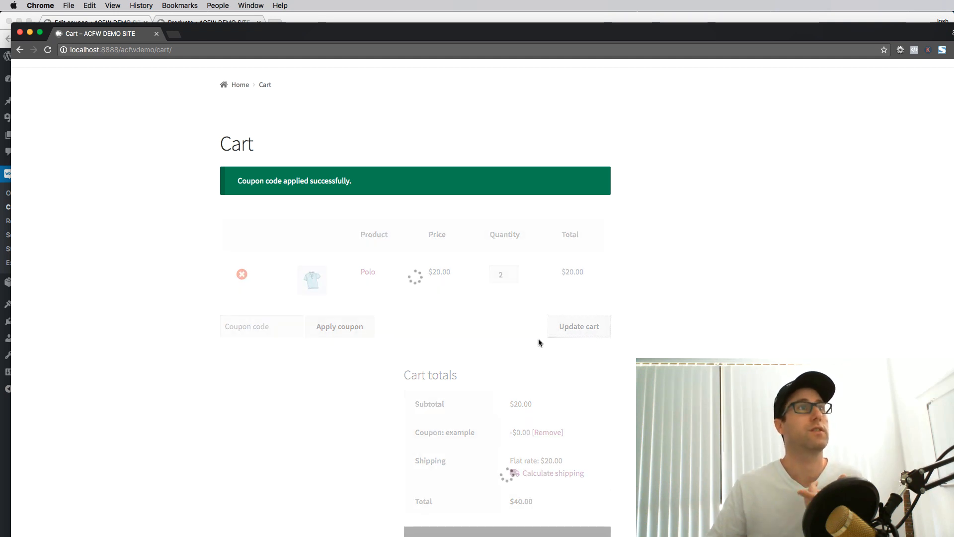
mouse_move(453, 294)
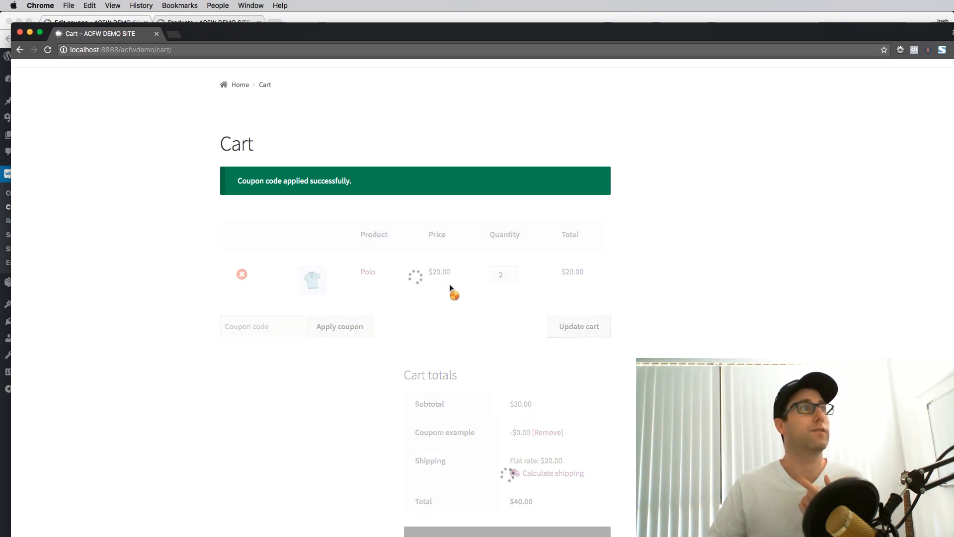
mouse_move(393, 304)
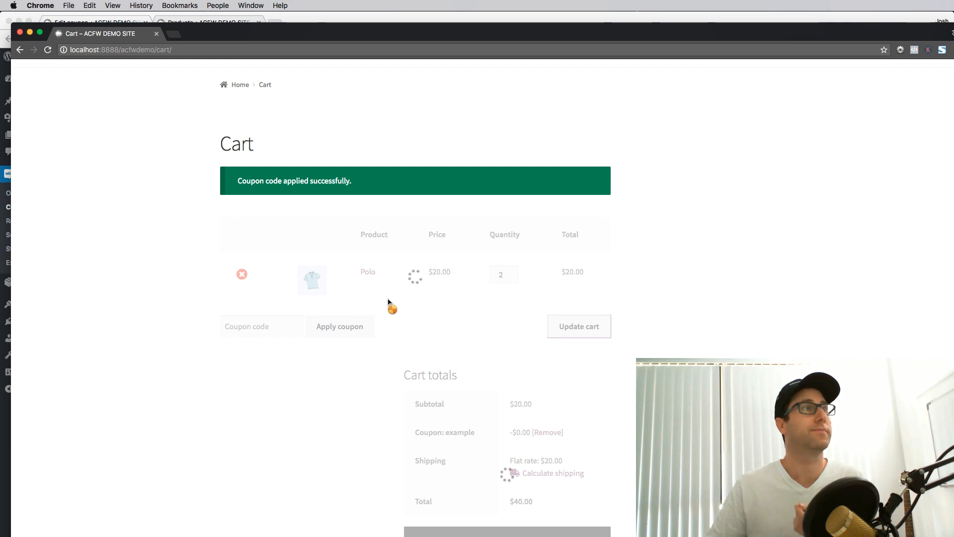
click(578, 325)
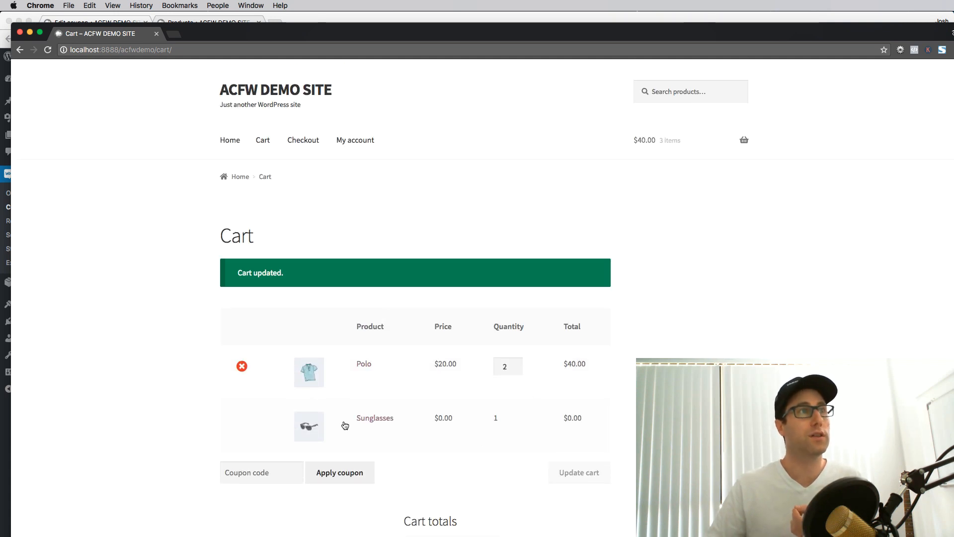
mouse_move(406, 377)
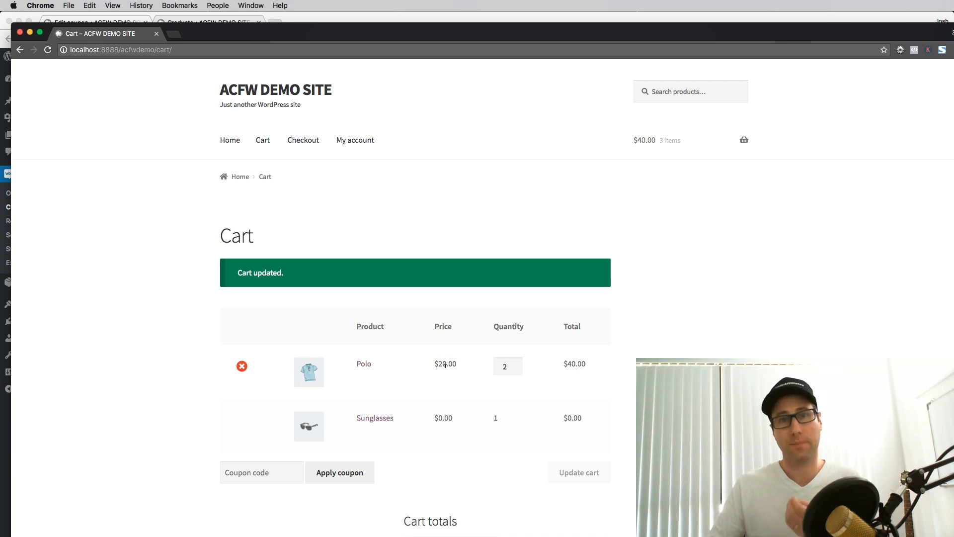
mouse_move(434, 440)
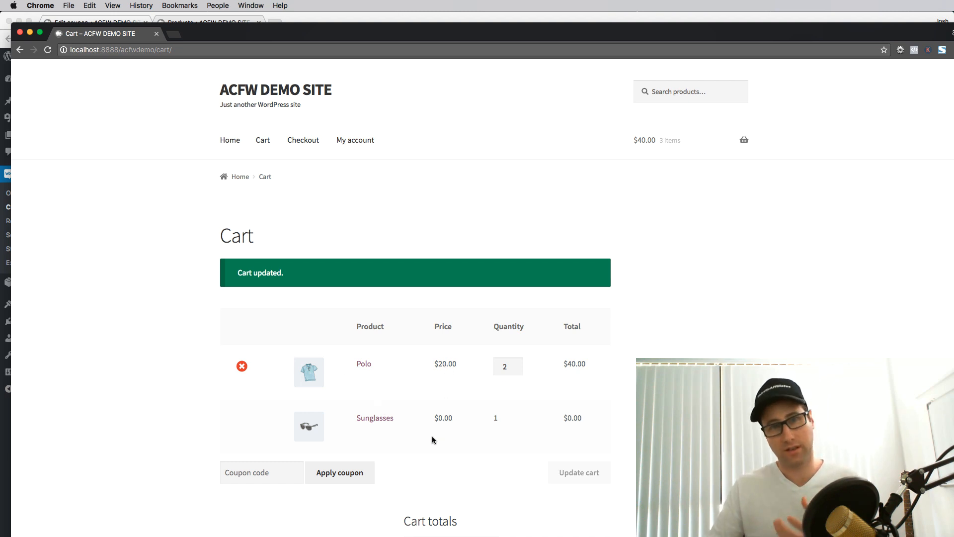
mouse_move(420, 431)
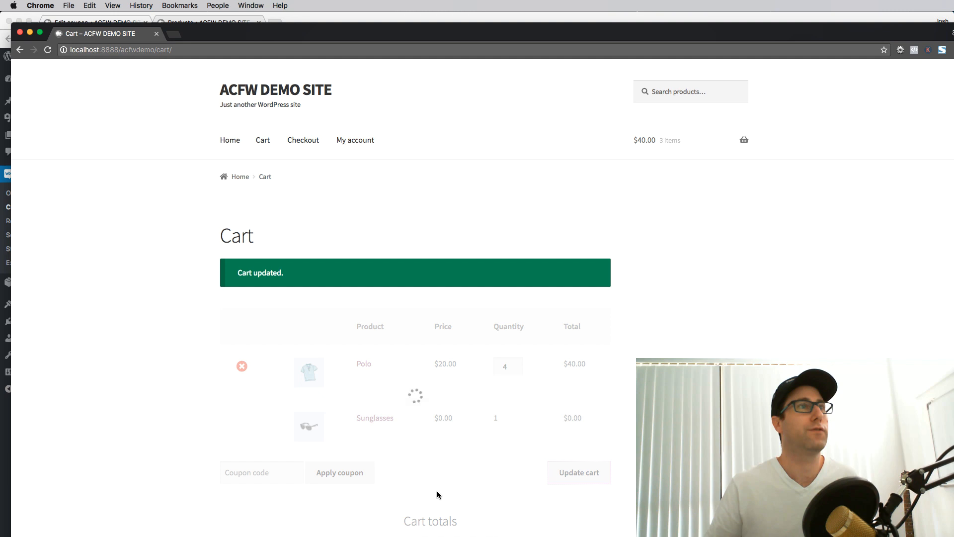
mouse_move(472, 468)
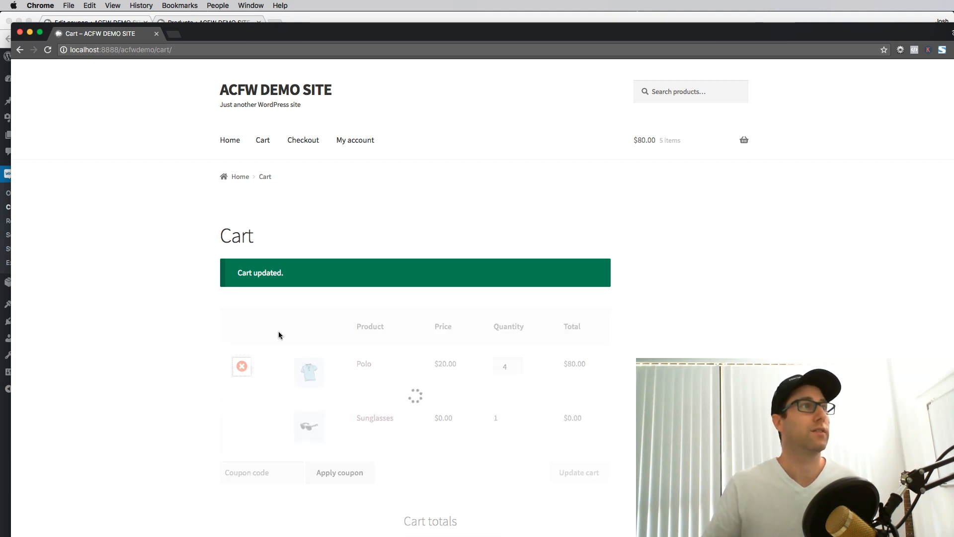
mouse_move(256, 260)
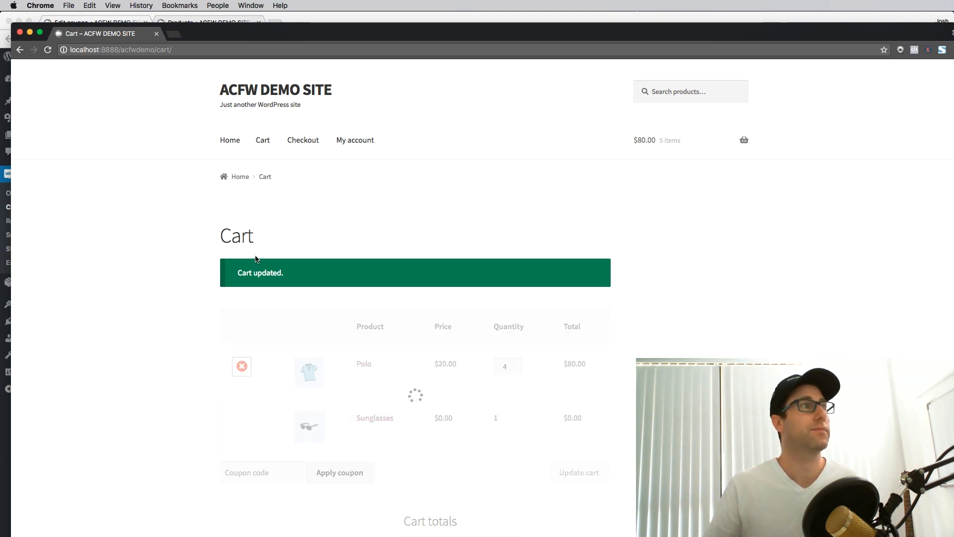
- Remove the Polo from the storefront cart and return to the EXAMPLE coupon's BOGO settings
click(241, 366)
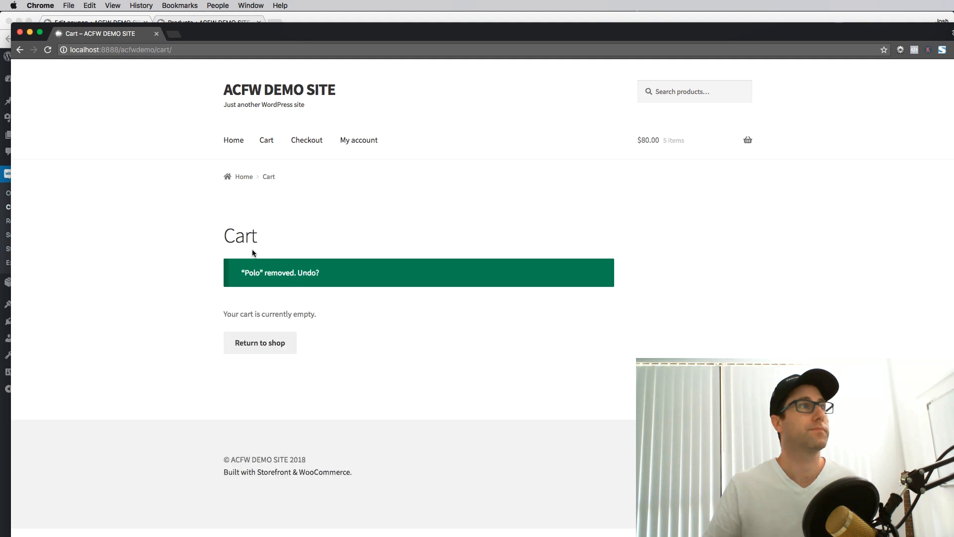
click(91, 22)
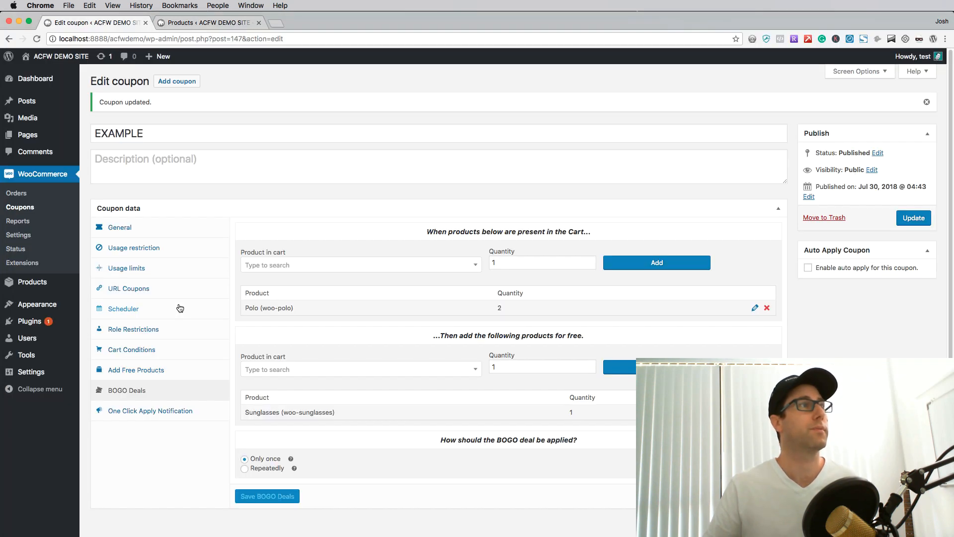
- Set the EXAMPLE BOGO deal to apply 'Repeatedly', save it, and return to the shop
click(245, 468)
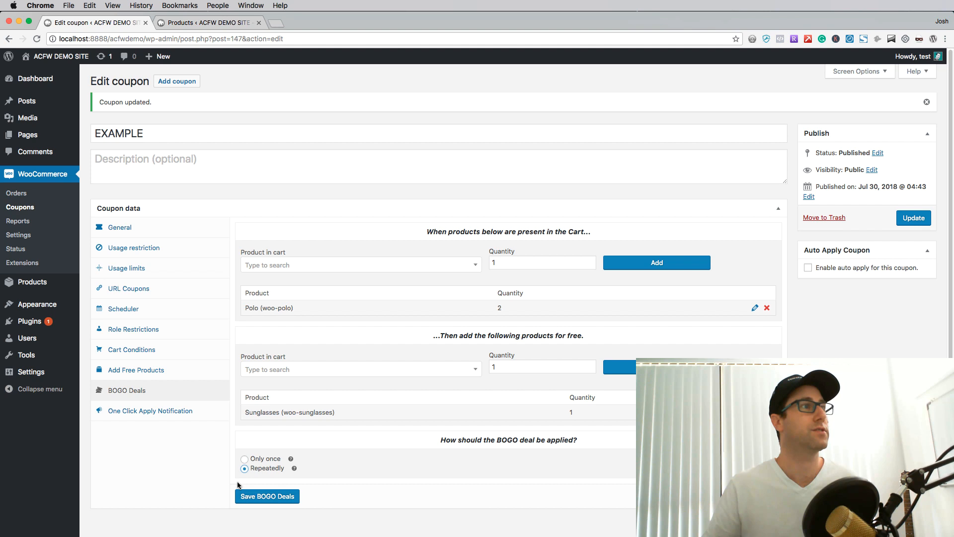
mouse_move(260, 485)
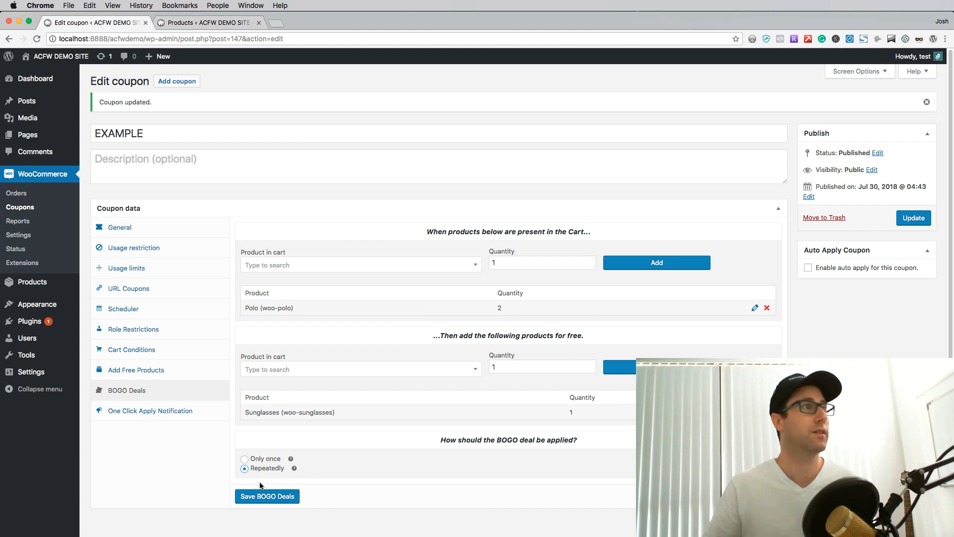
click(266, 497)
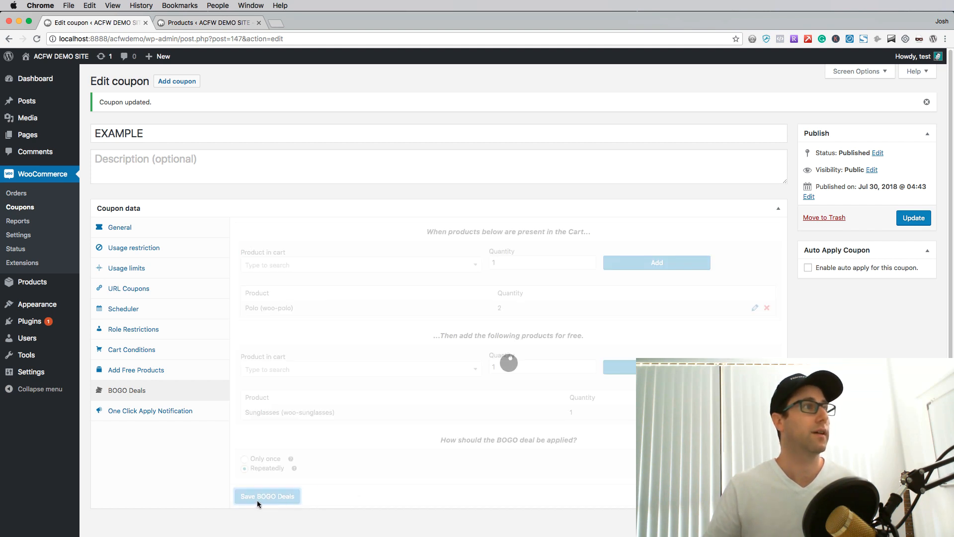
click(266, 496)
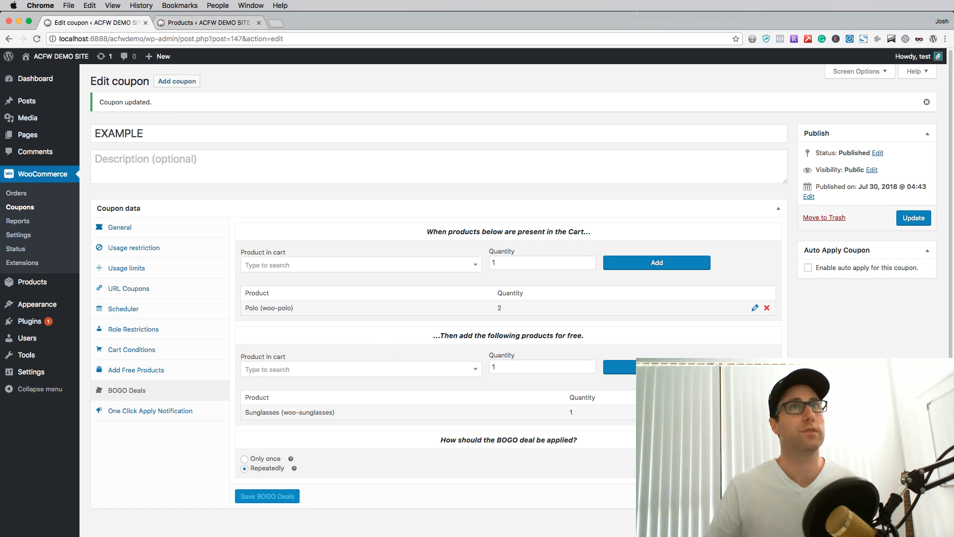
click(203, 22)
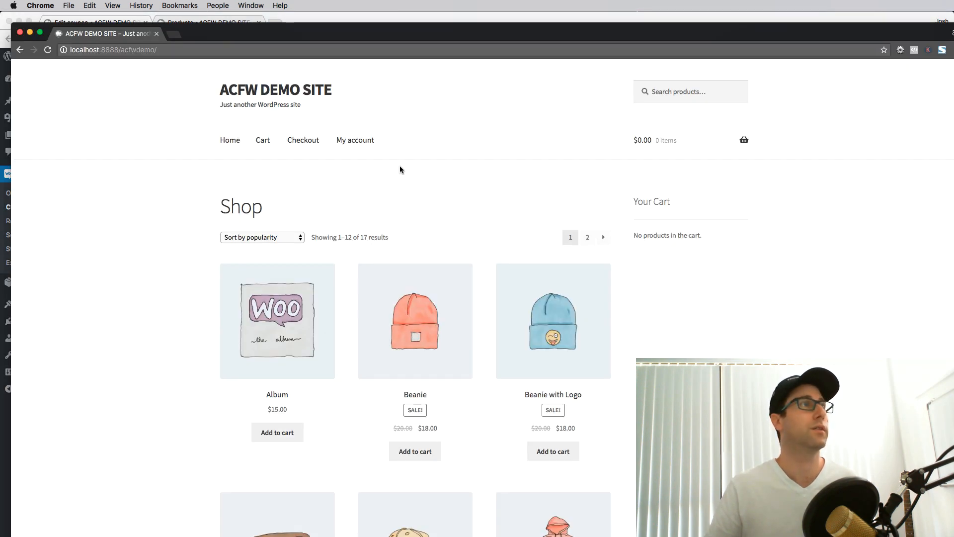
- Add two Polos to the cart and view the cart with free Sunglasses
scroll(down, 3)
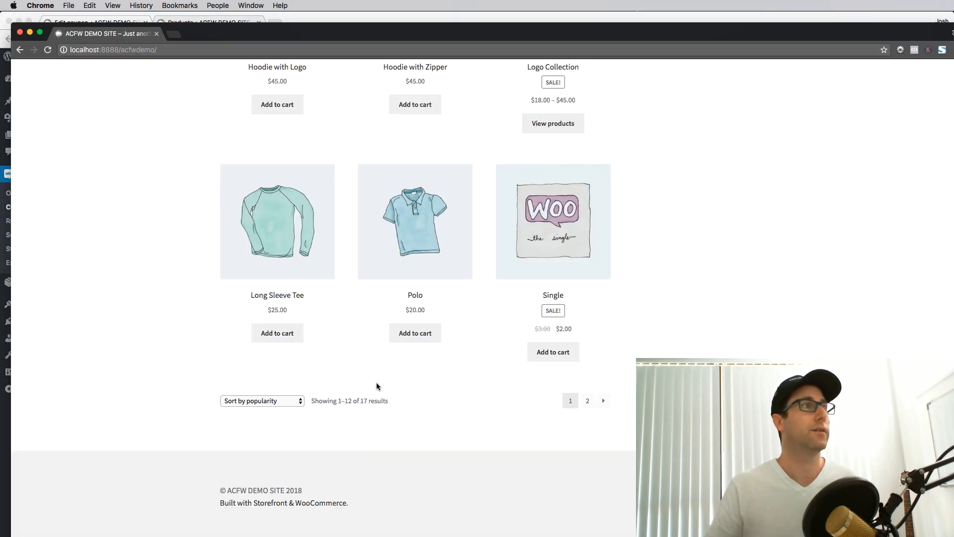
click(415, 333)
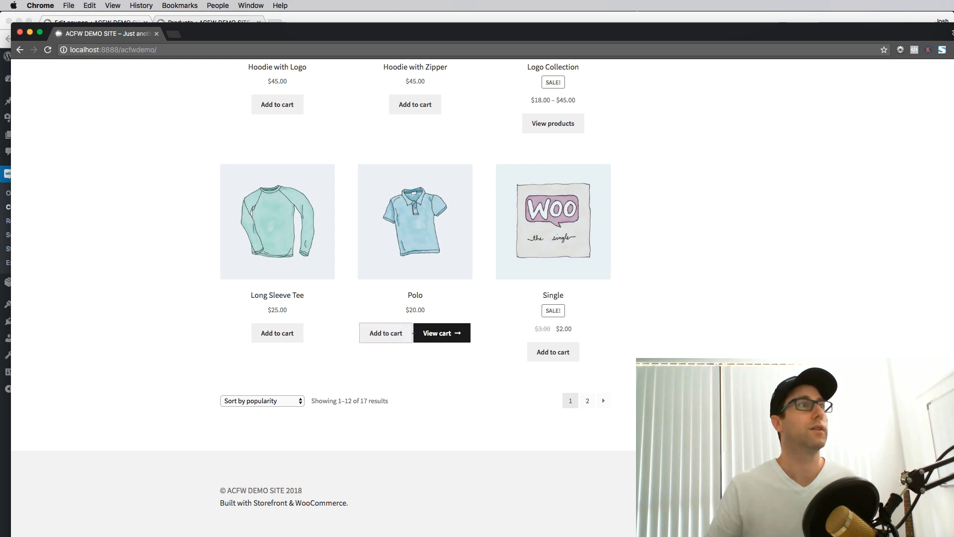
click(386, 333)
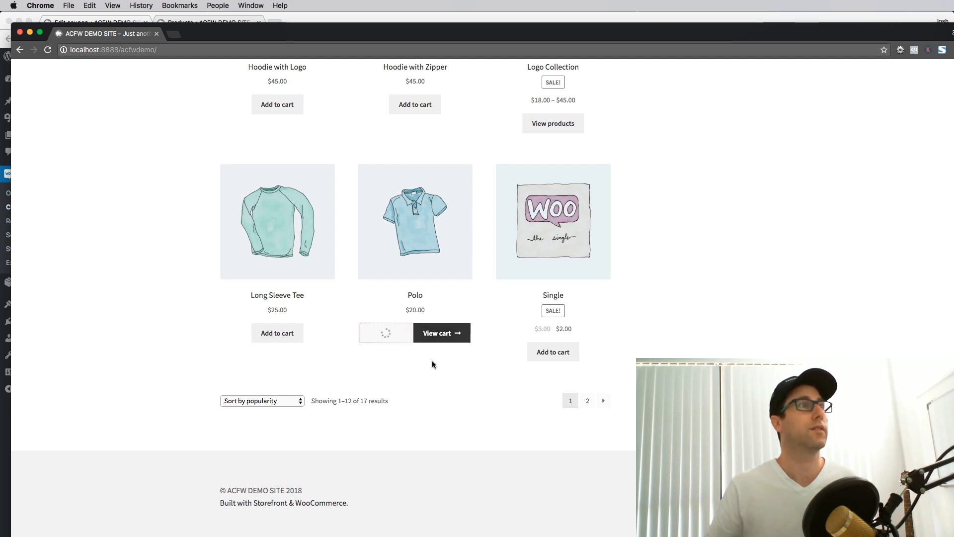
click(385, 333)
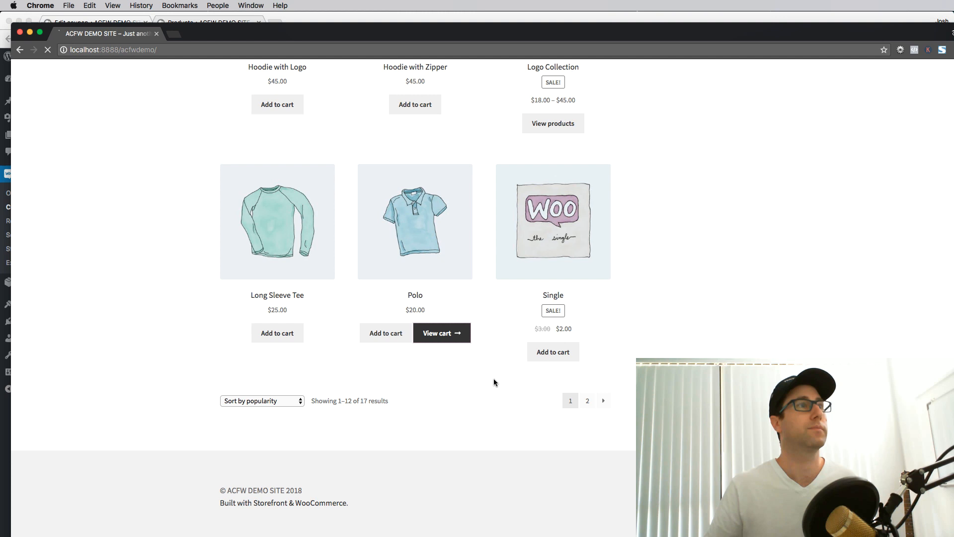
click(437, 333)
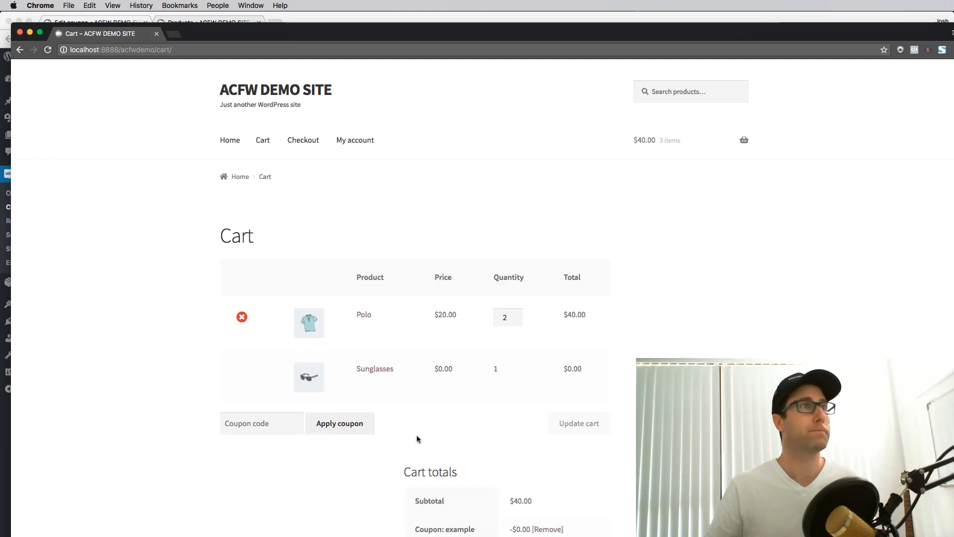
- Update the Polo quantity to 4, then 10, yielding 5 free Sunglasses at $0.00
scroll(down, 3)
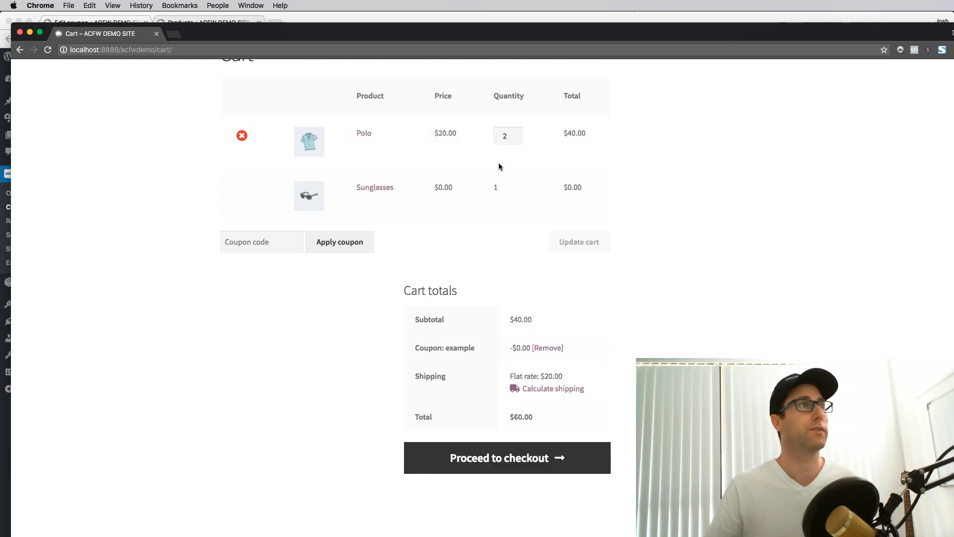
scroll(up, 3)
text(4)
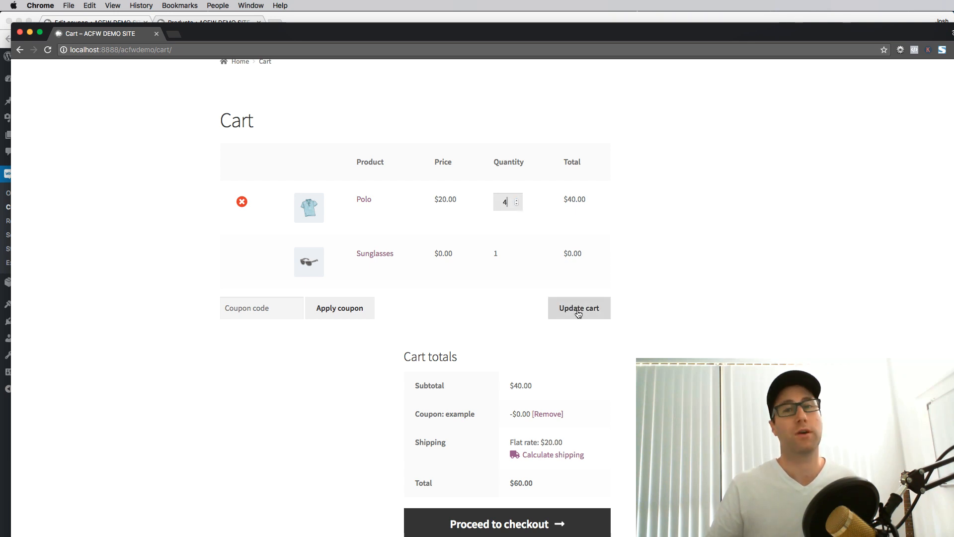
click(578, 307)
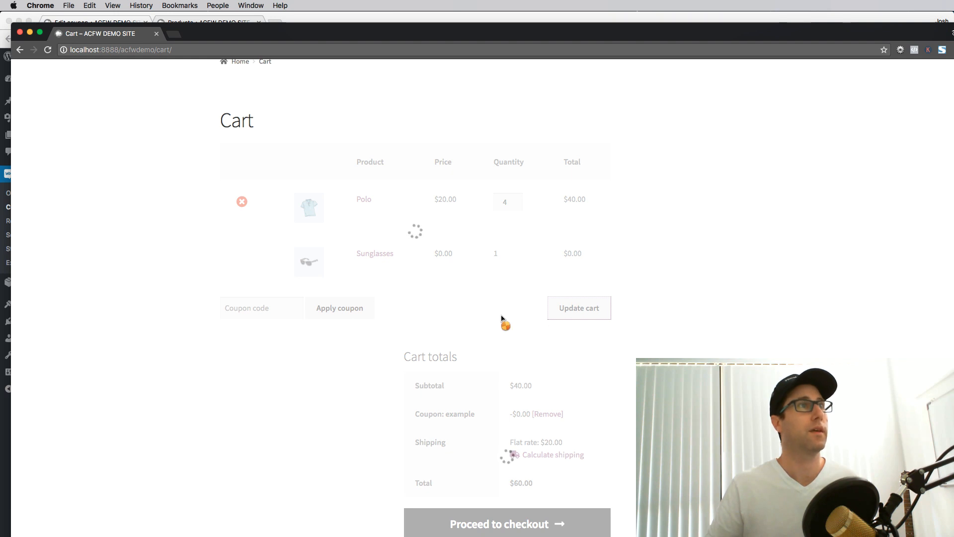
mouse_move(365, 262)
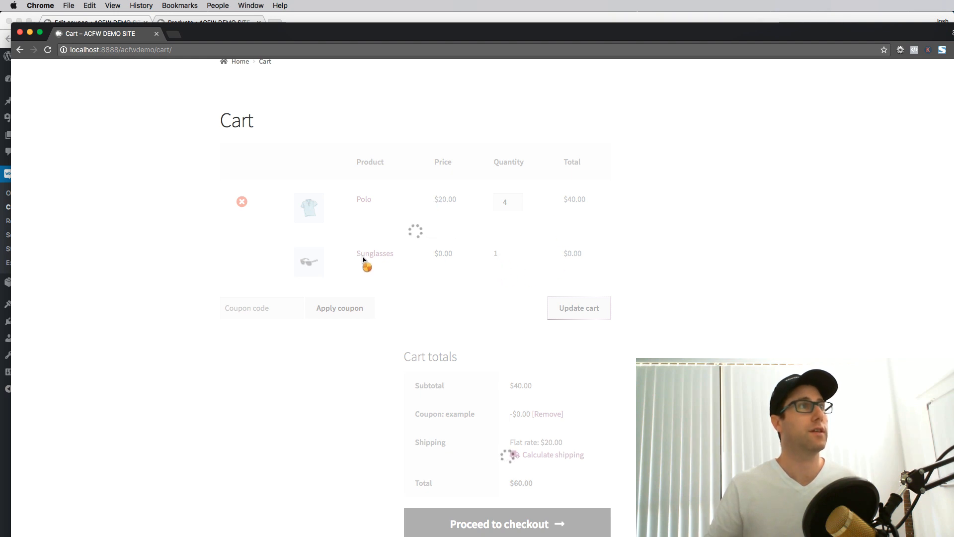
click(578, 308)
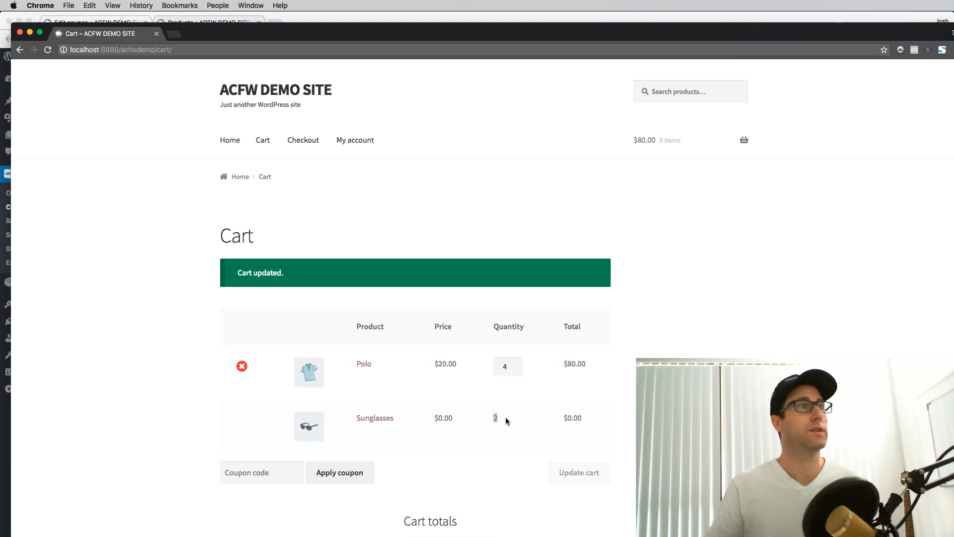
scroll(down, 3)
text(10)
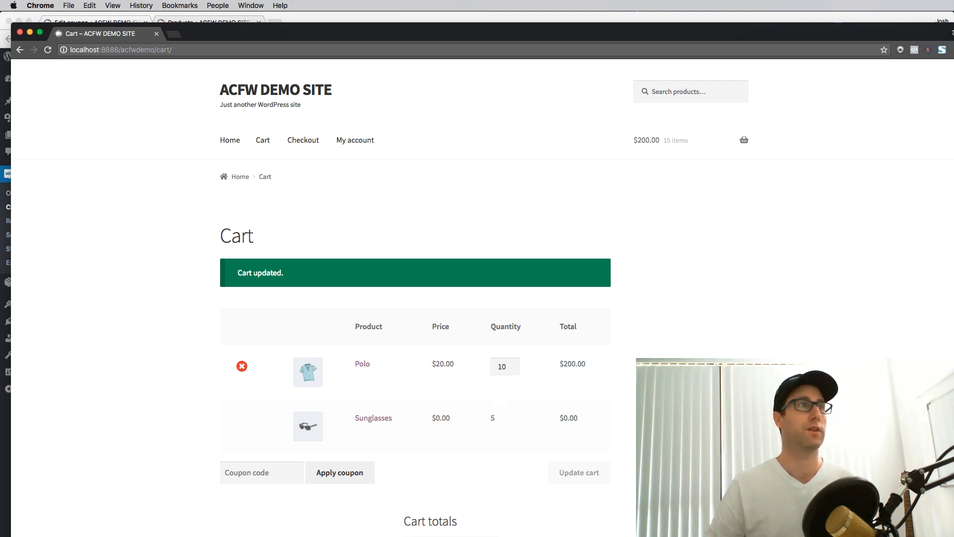
mouse_move(521, 420)
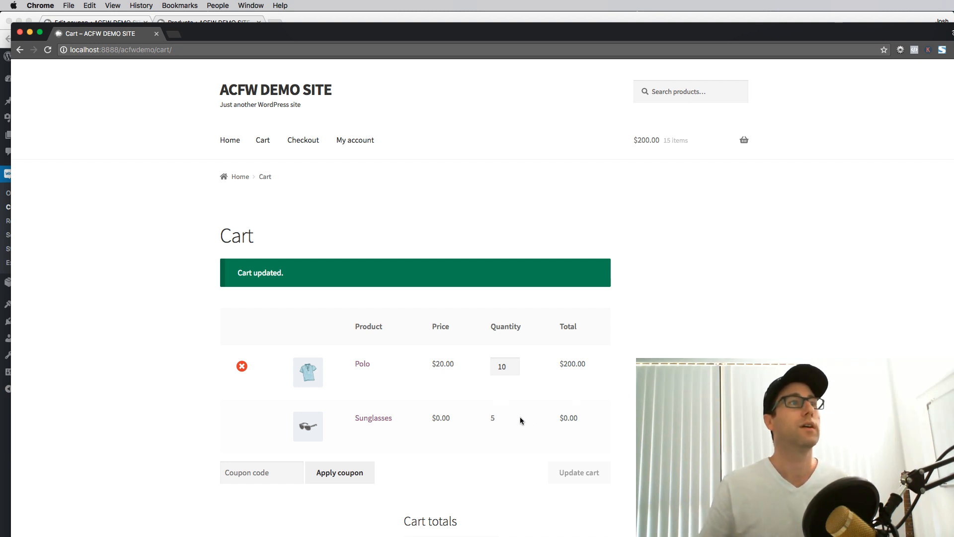
scroll(down, 3)
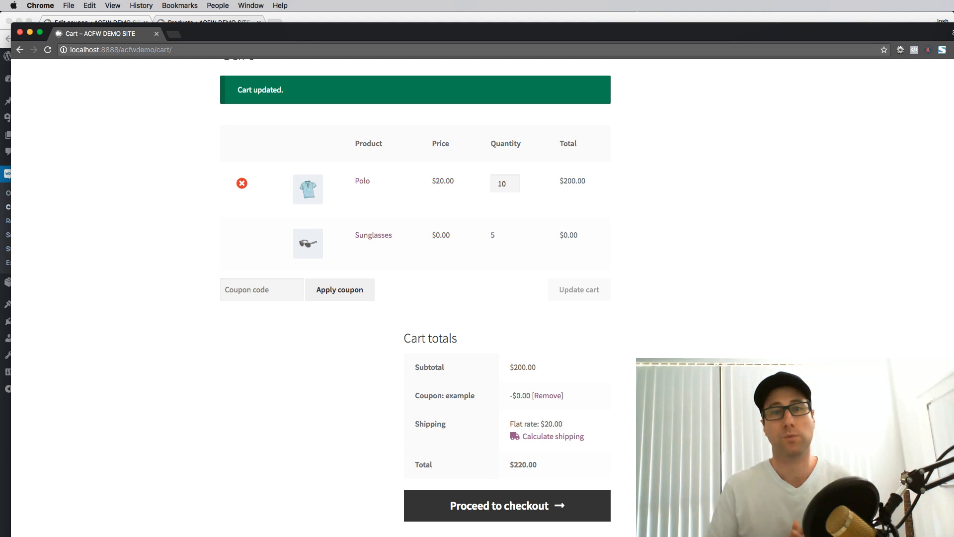